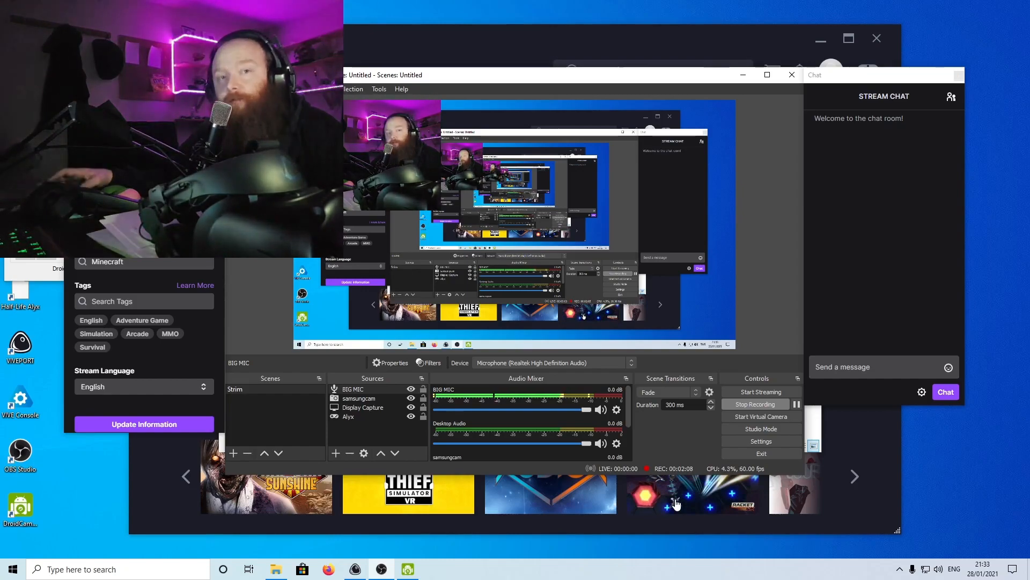
{"action": "mouse_move", "coordinate": [678, 502]}
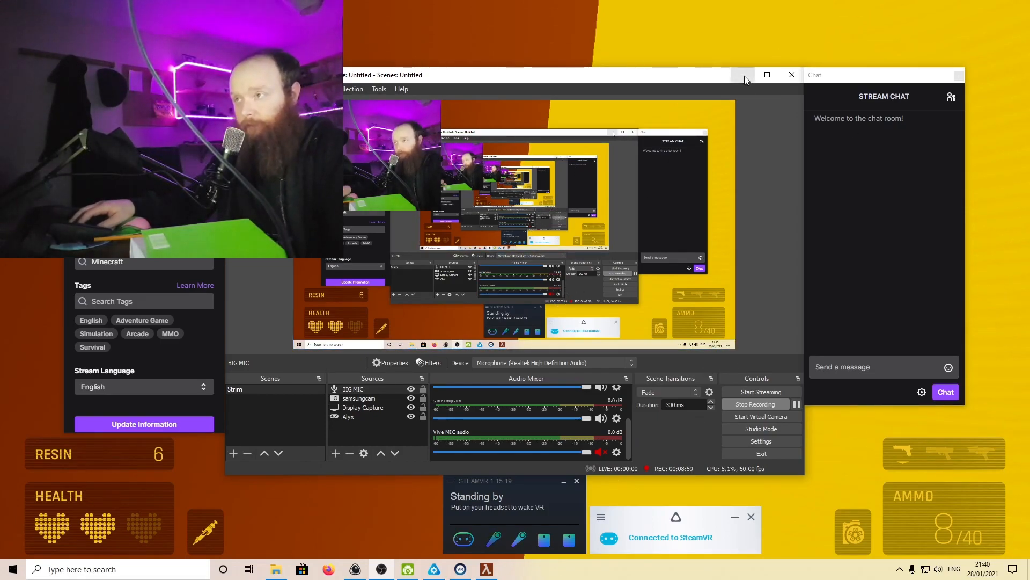
Step: Minimize OBS and open SteamVR Settings on the General page from the status window menu
{"action": "left_click", "coordinate": [743, 74]}
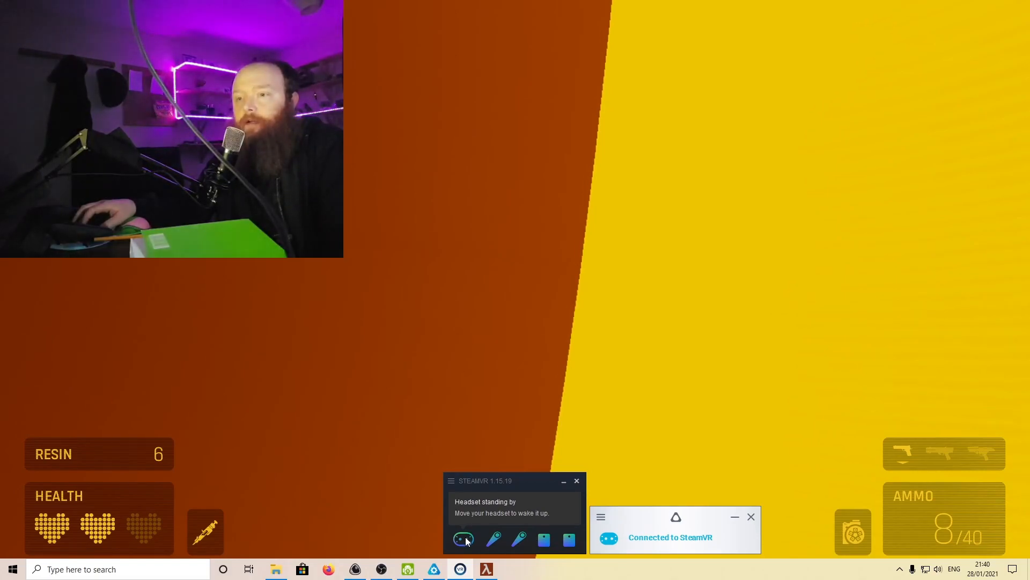
{"action": "mouse_move", "coordinate": [458, 501]}
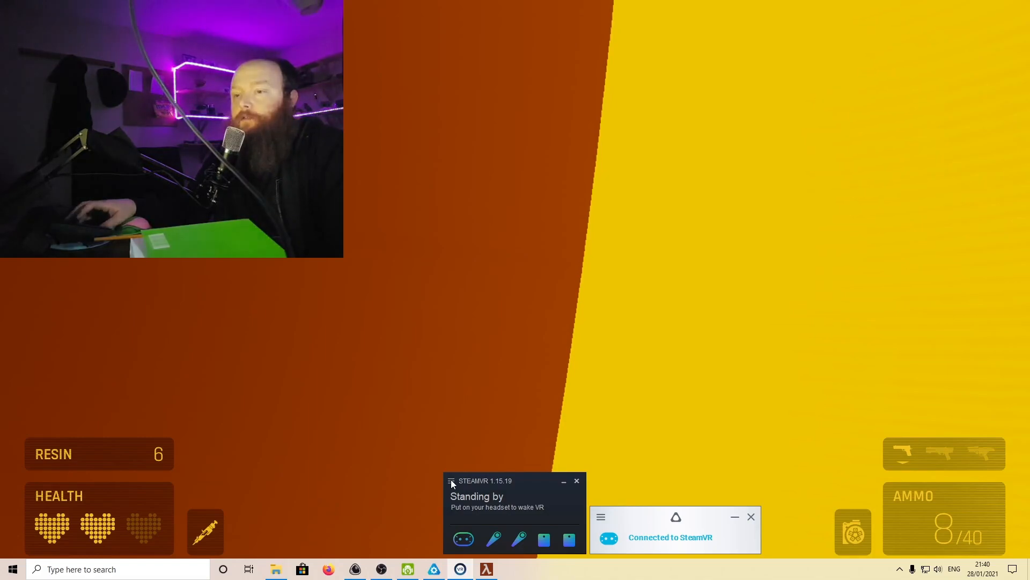
{"action": "left_click", "coordinate": [451, 480]}
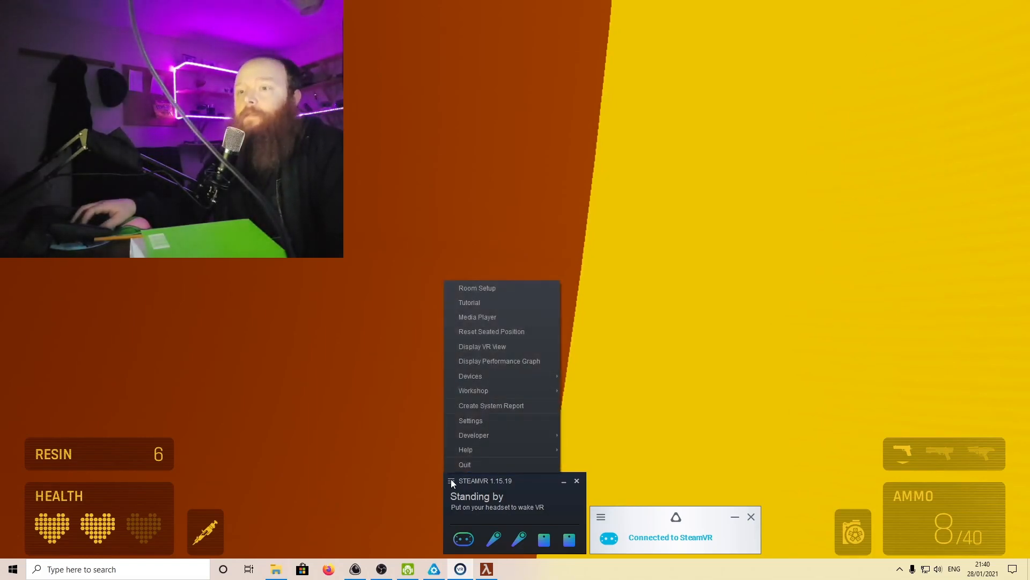
{"action": "left_click", "coordinate": [470, 421]}
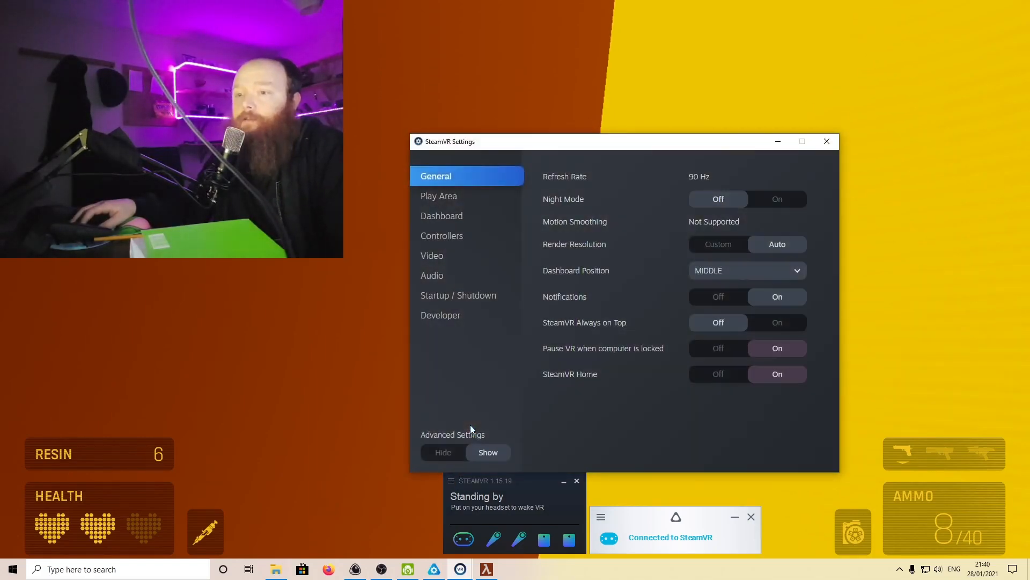
{"action": "mouse_move", "coordinate": [577, 287]}
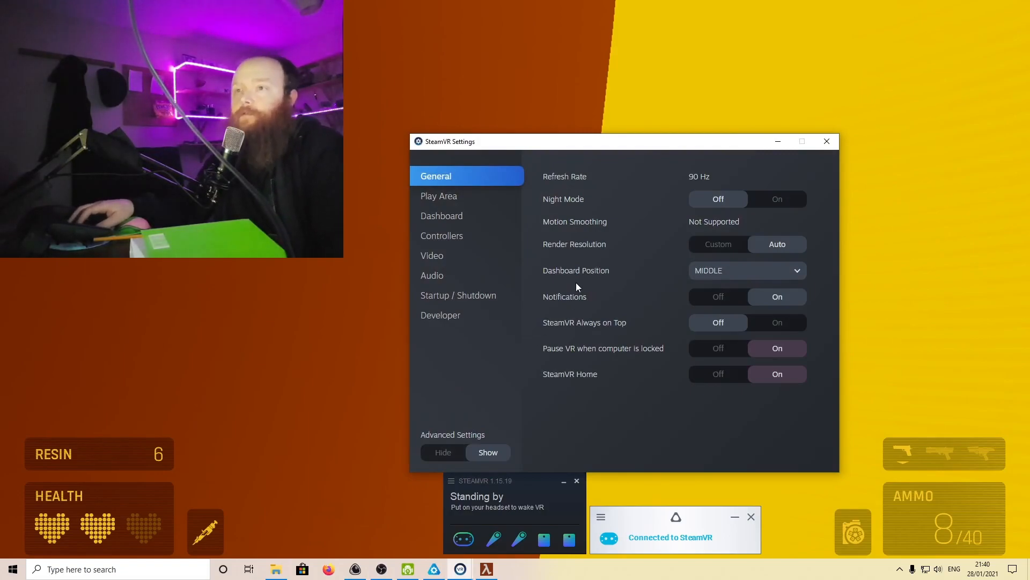
{"action": "mouse_move", "coordinate": [493, 399]}
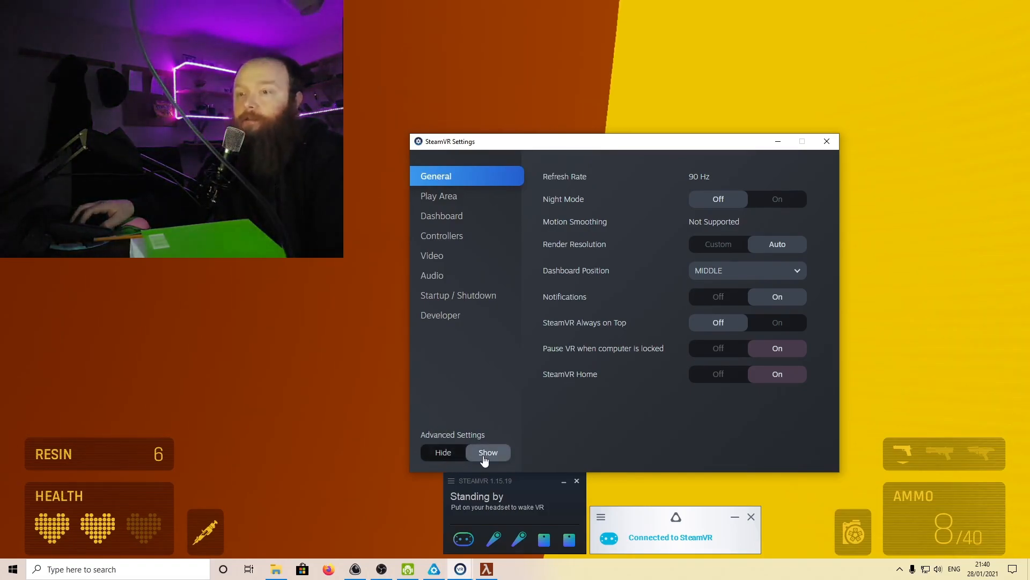
{"action": "mouse_move", "coordinate": [486, 417]}
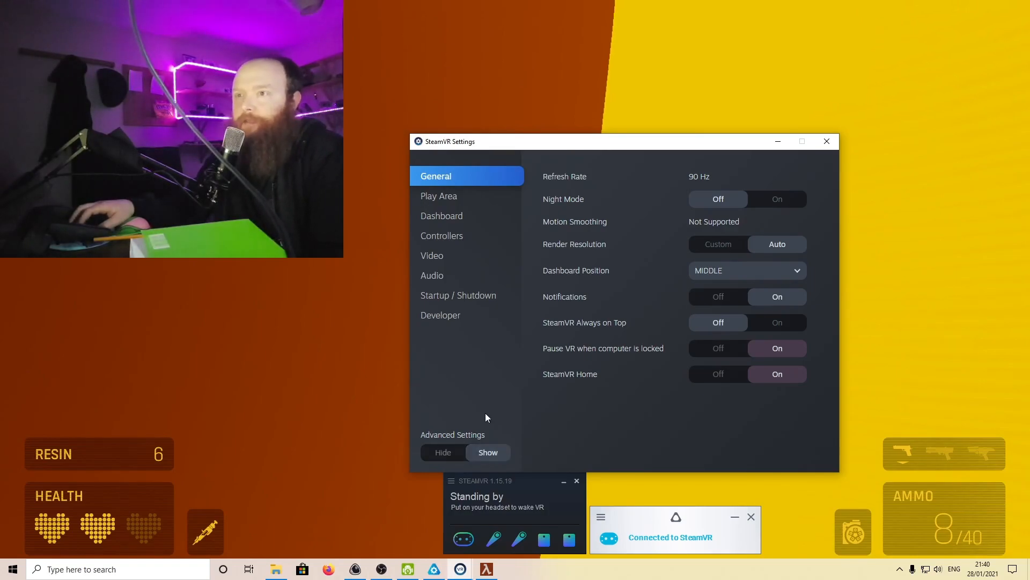
{"action": "mouse_move", "coordinate": [467, 201]}
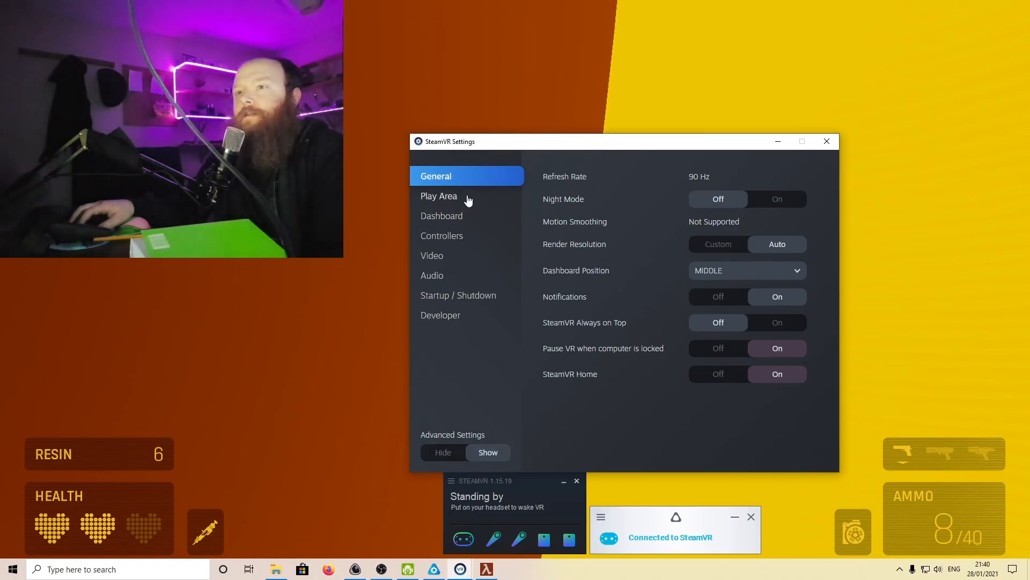
Step: Review the Play Area chaperone options, then move to the Video settings page
{"action": "left_click", "coordinate": [439, 196]}
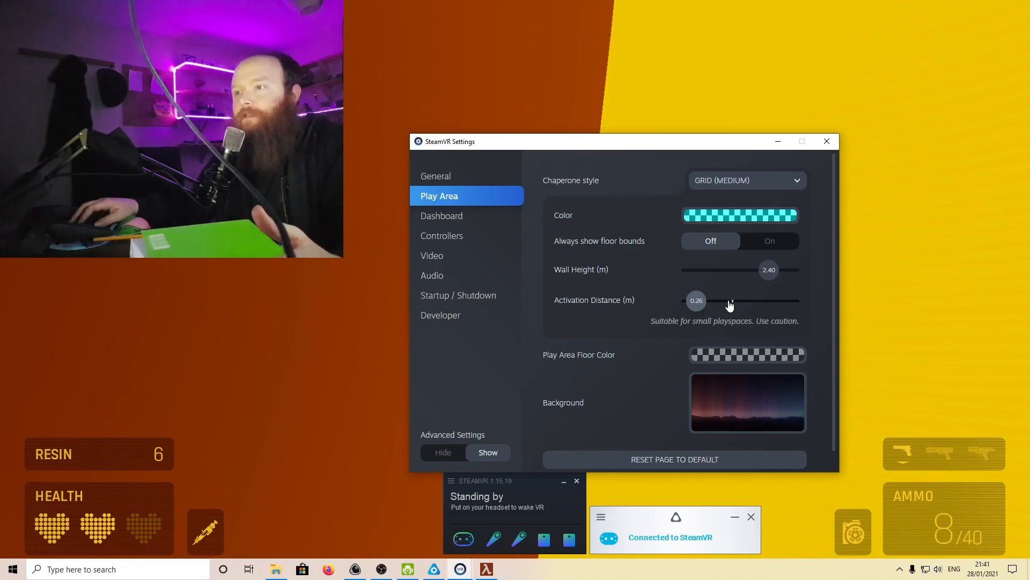
{"action": "mouse_move", "coordinate": [730, 303]}
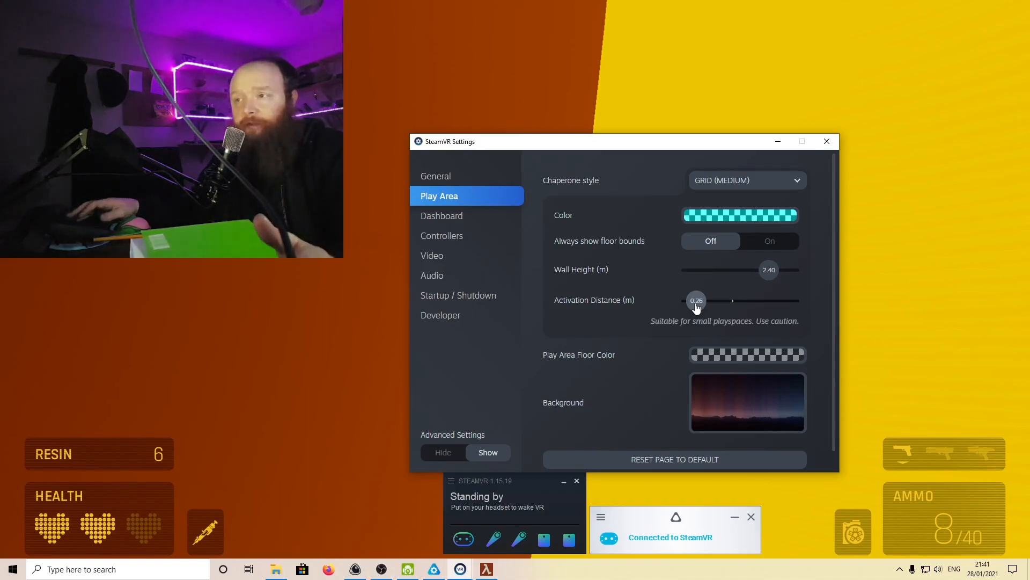
{"action": "mouse_move", "coordinate": [670, 306]}
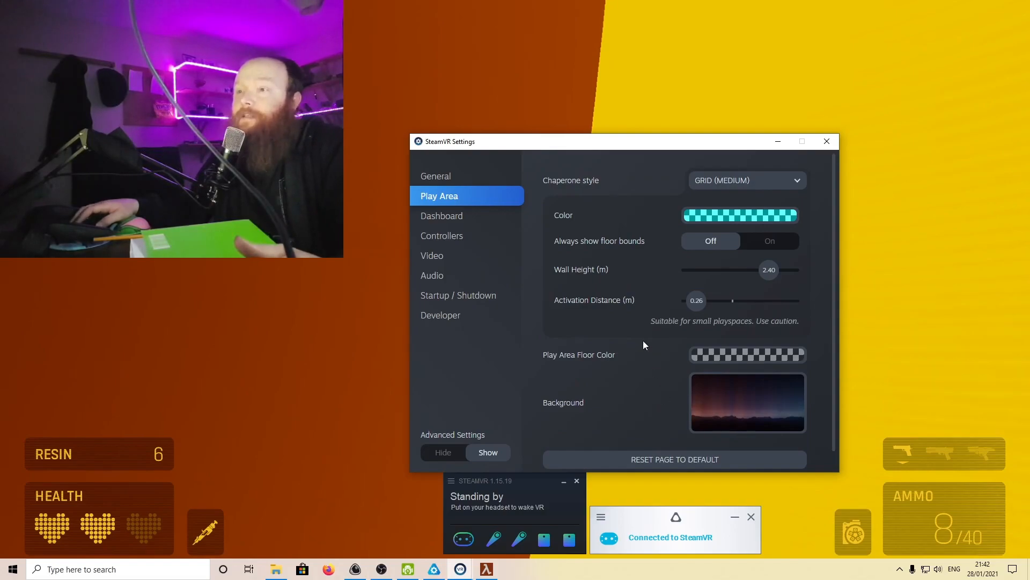
{"action": "mouse_move", "coordinate": [717, 183]}
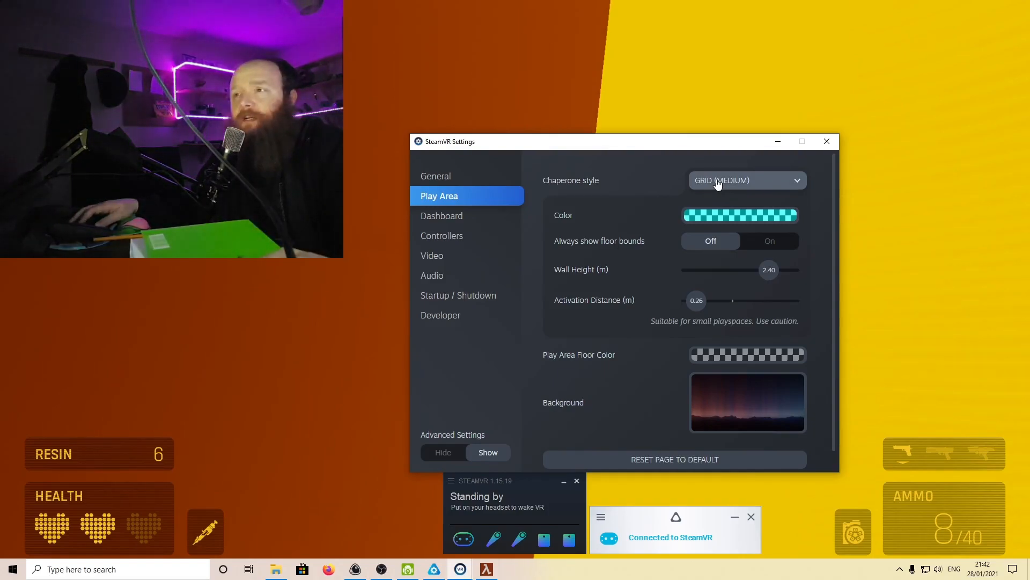
{"action": "mouse_move", "coordinate": [568, 247]}
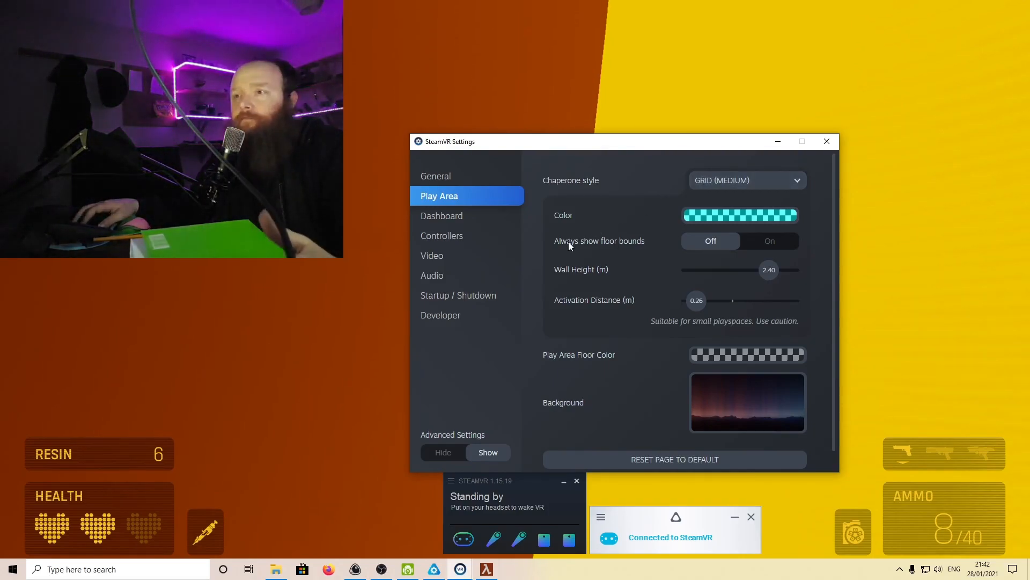
{"action": "mouse_move", "coordinate": [513, 269]}
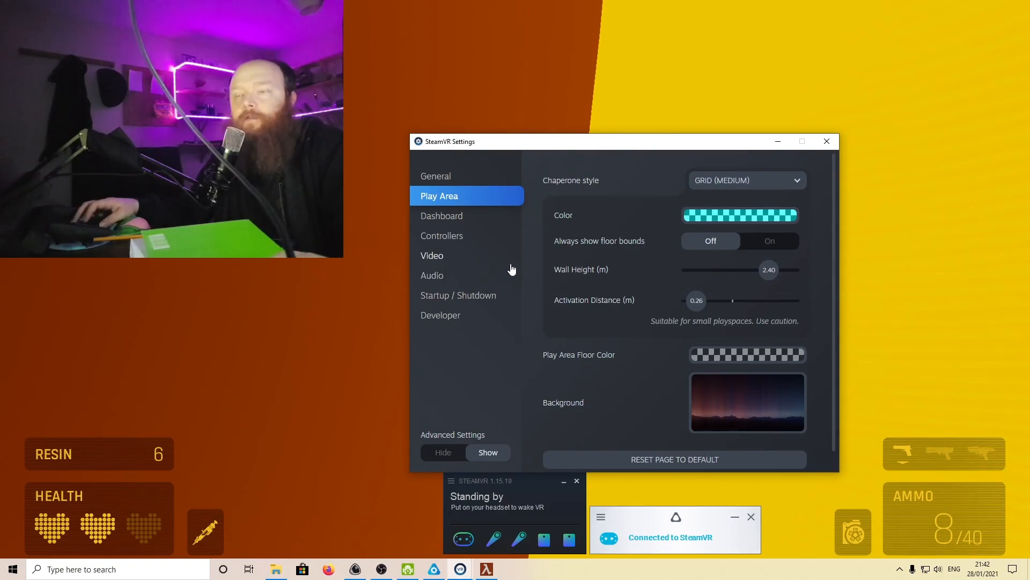
{"action": "mouse_move", "coordinate": [441, 215]}
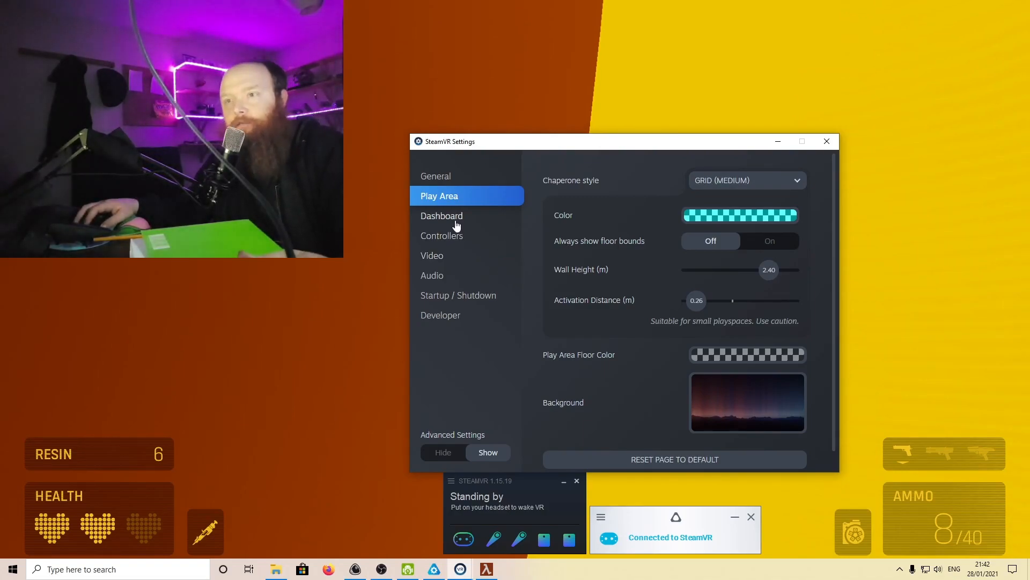
{"action": "mouse_move", "coordinate": [449, 227]}
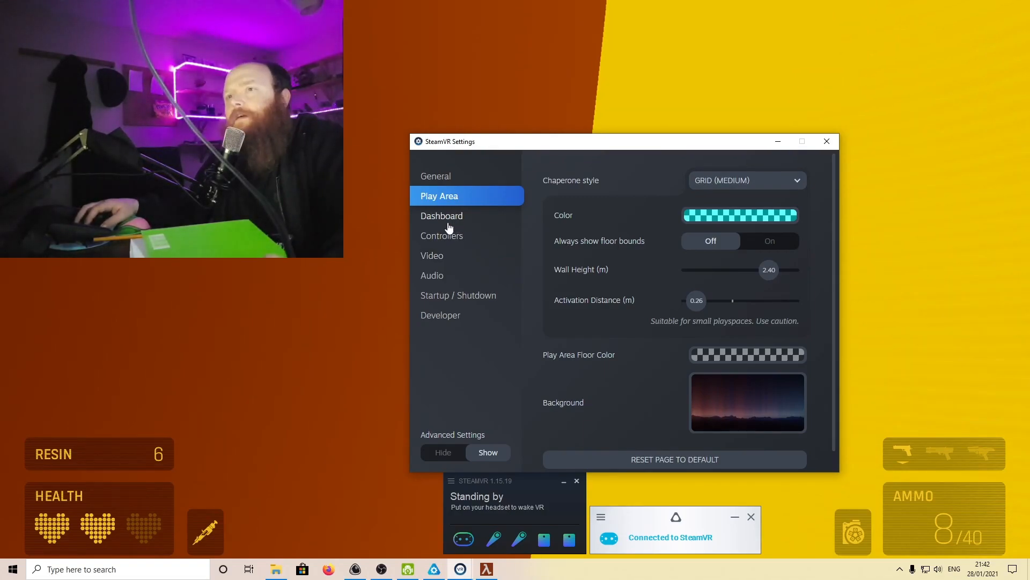
{"action": "left_click", "coordinate": [431, 256]}
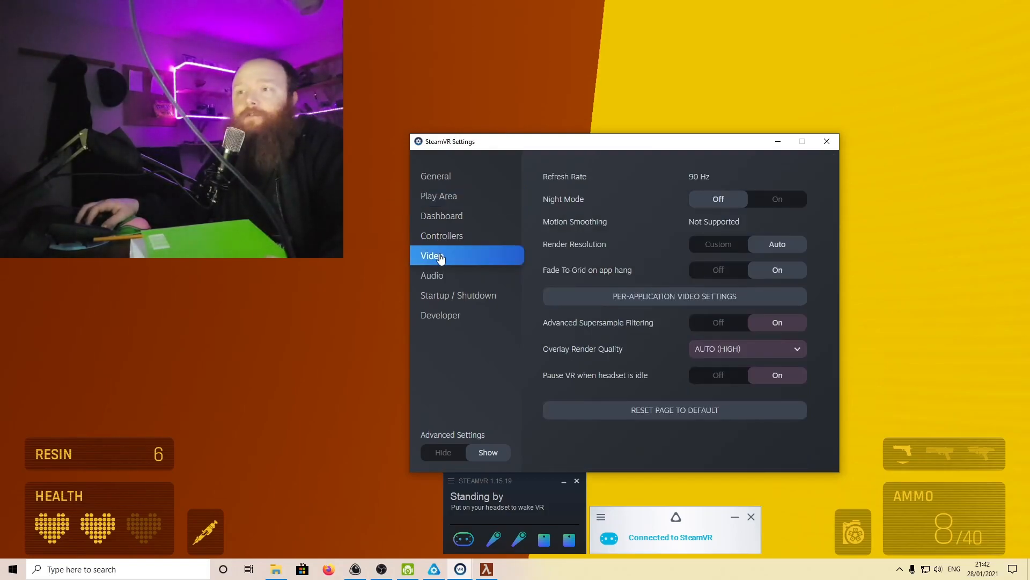
{"action": "mouse_move", "coordinate": [596, 256]}
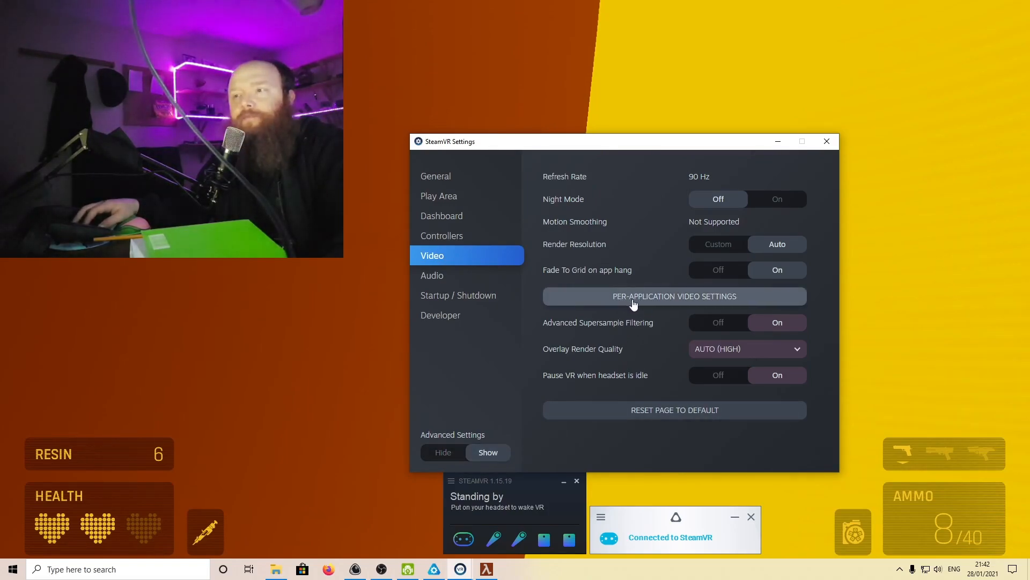
{"action": "mouse_move", "coordinate": [741, 304]}
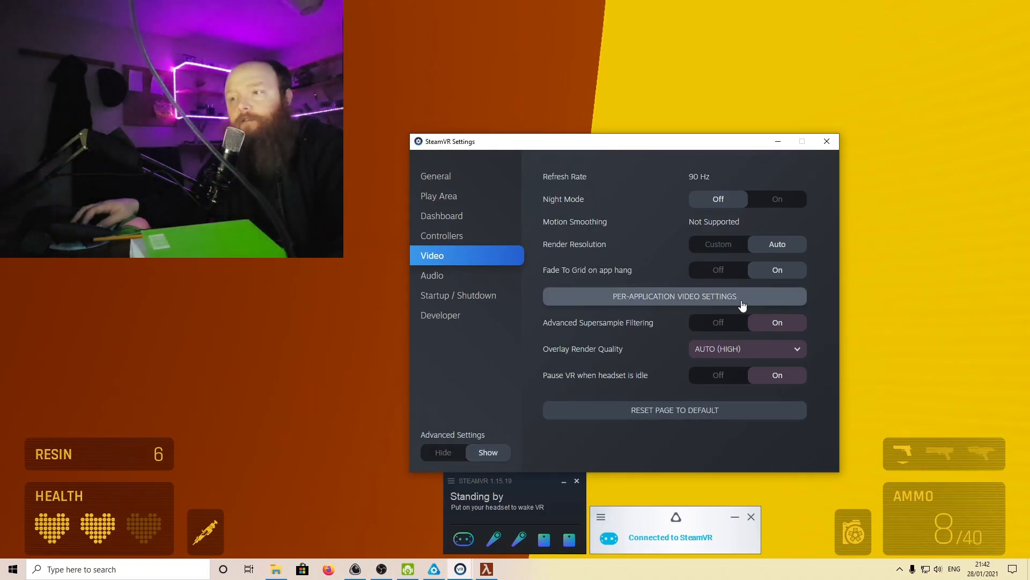
Step: Show the per-application video settings for Half-Life: Alyx at a 100% resolution multiplier
{"action": "left_click", "coordinate": [674, 296]}
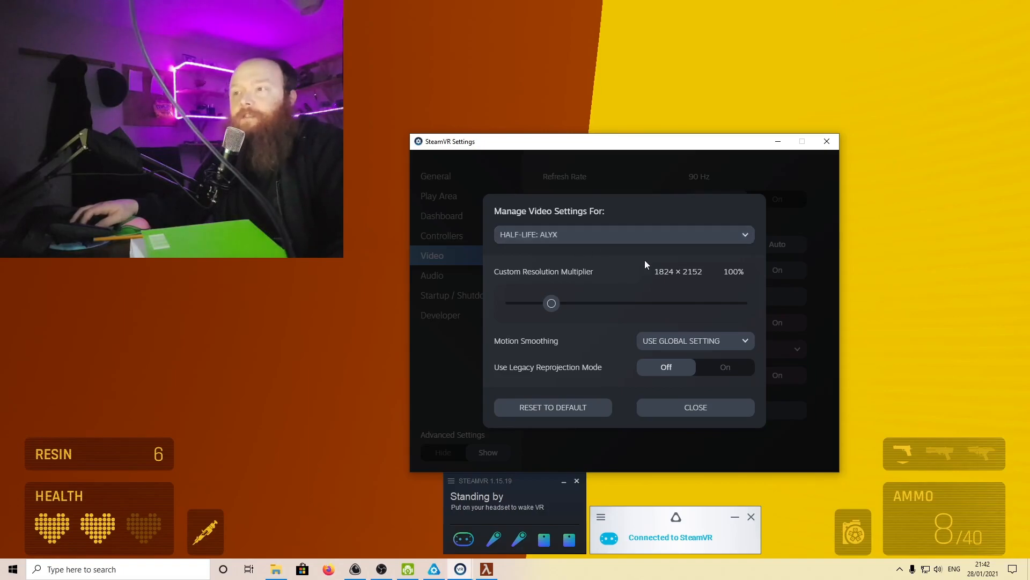
{"action": "mouse_move", "coordinate": [695, 281]}
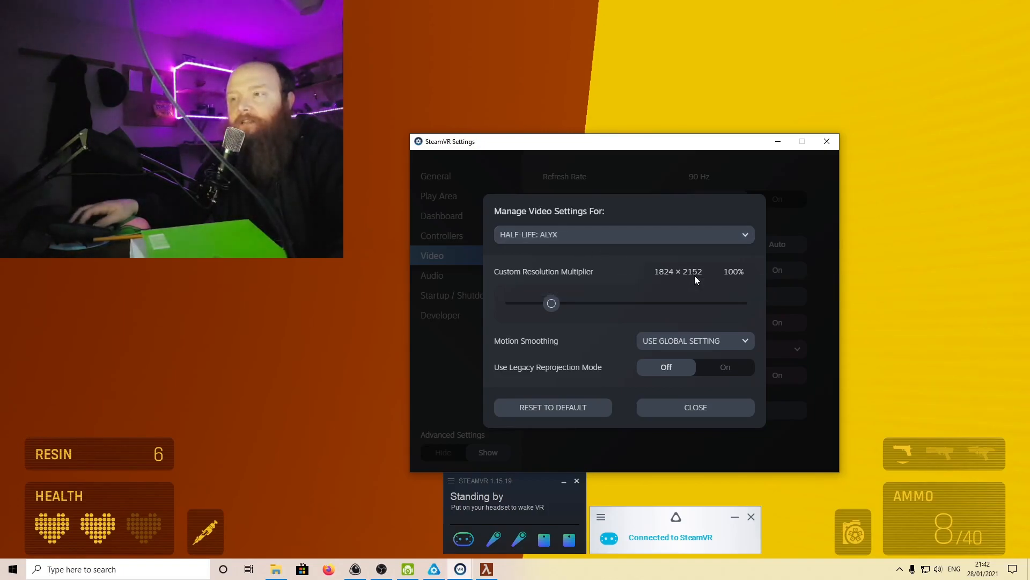
{"action": "mouse_move", "coordinate": [678, 271]}
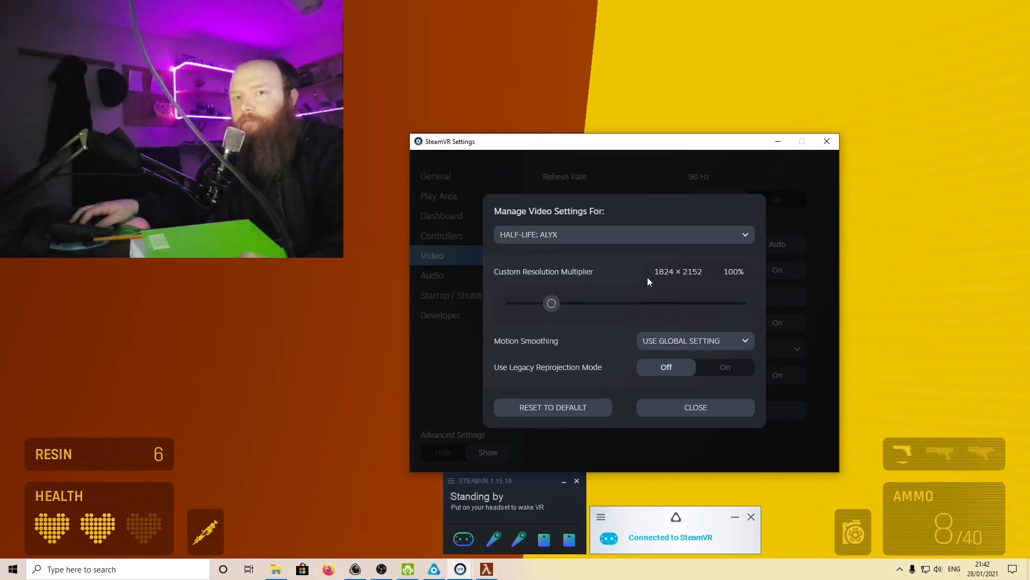
{"action": "mouse_move", "coordinate": [680, 279]}
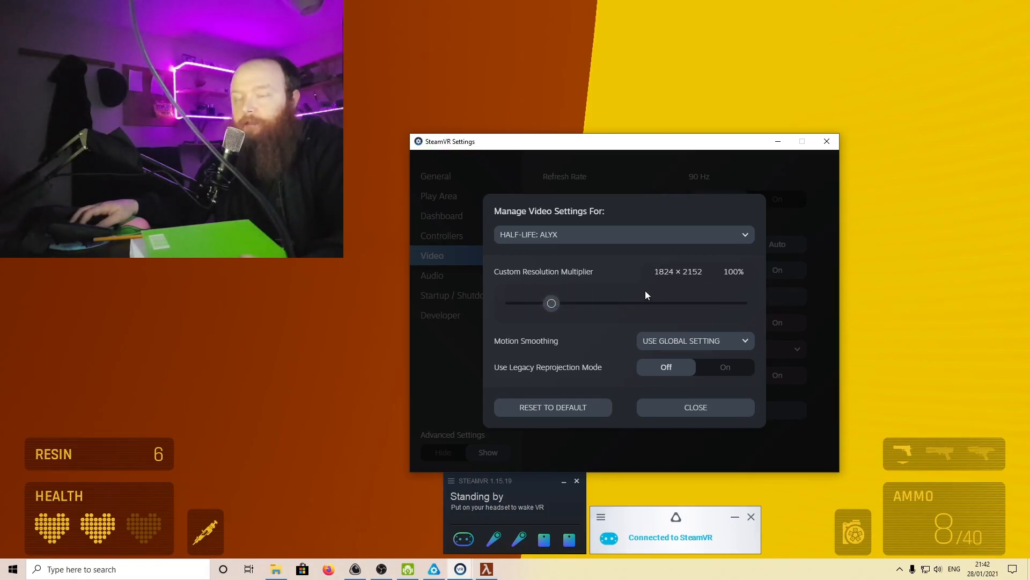
{"action": "mouse_move", "coordinate": [610, 322]}
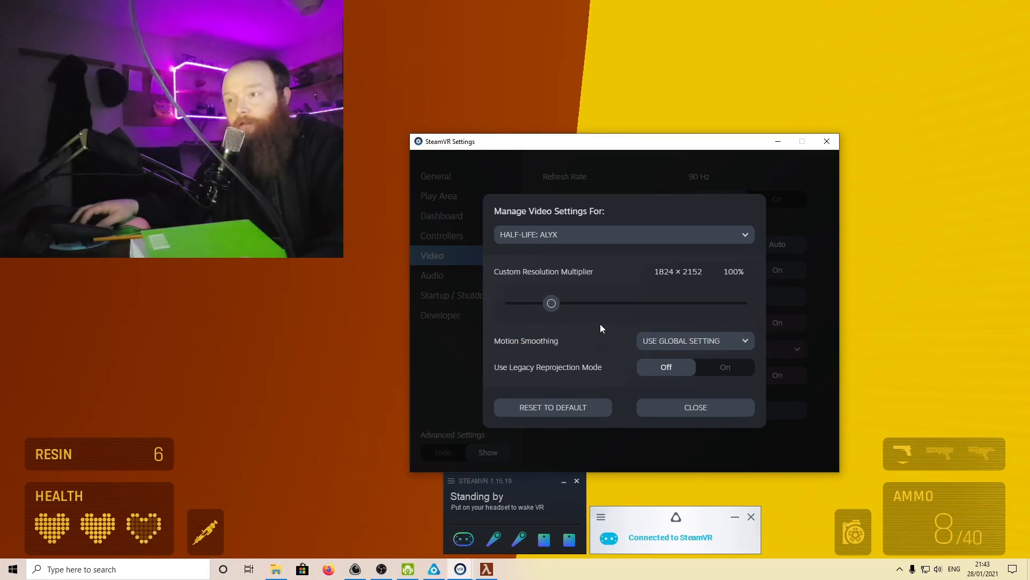
{"action": "mouse_move", "coordinate": [618, 309]}
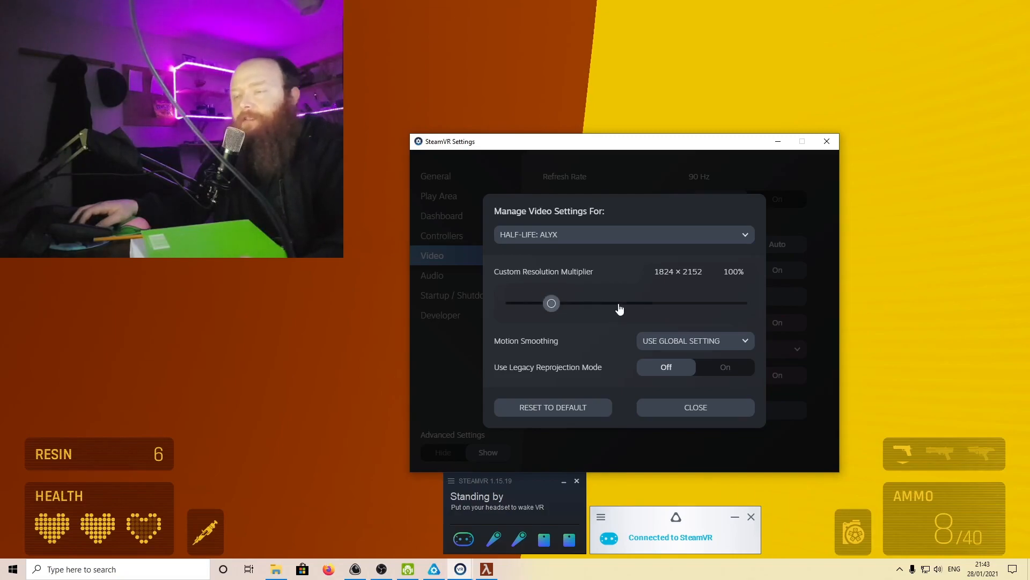
{"action": "mouse_move", "coordinate": [593, 275]}
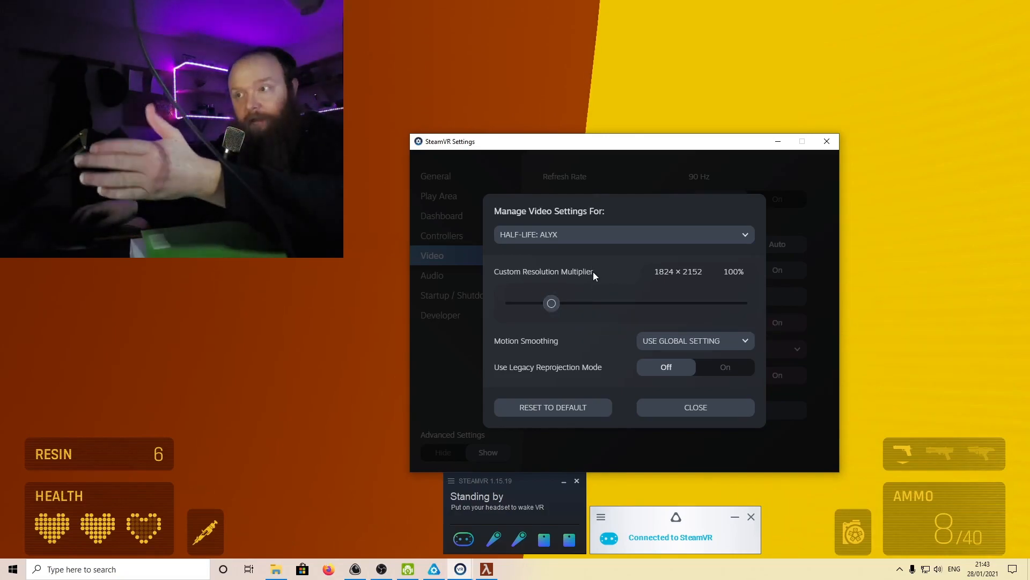
{"action": "mouse_move", "coordinate": [601, 291]}
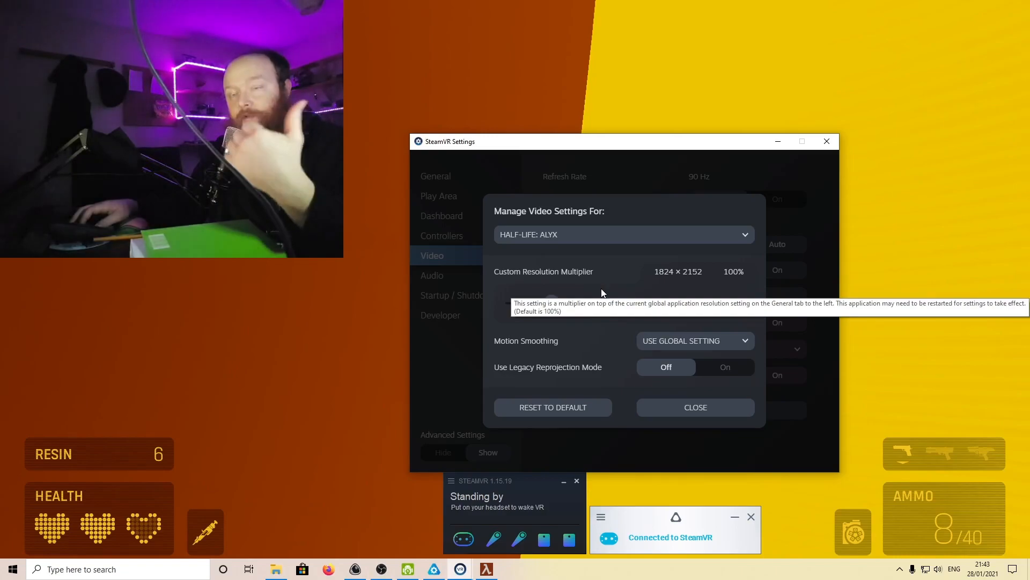
{"action": "mouse_move", "coordinate": [610, 352]}
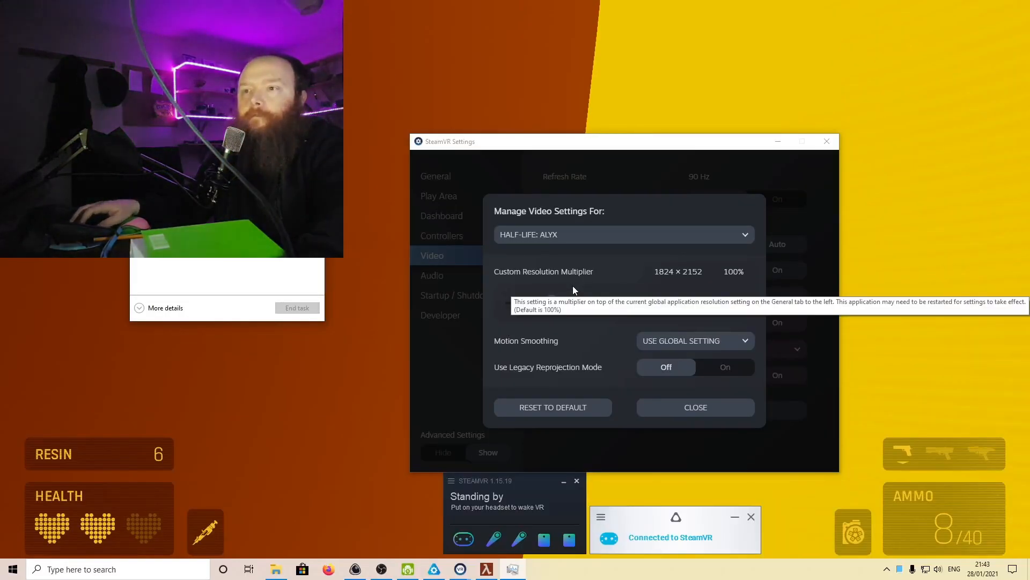
{"action": "left_click", "coordinate": [165, 308]}
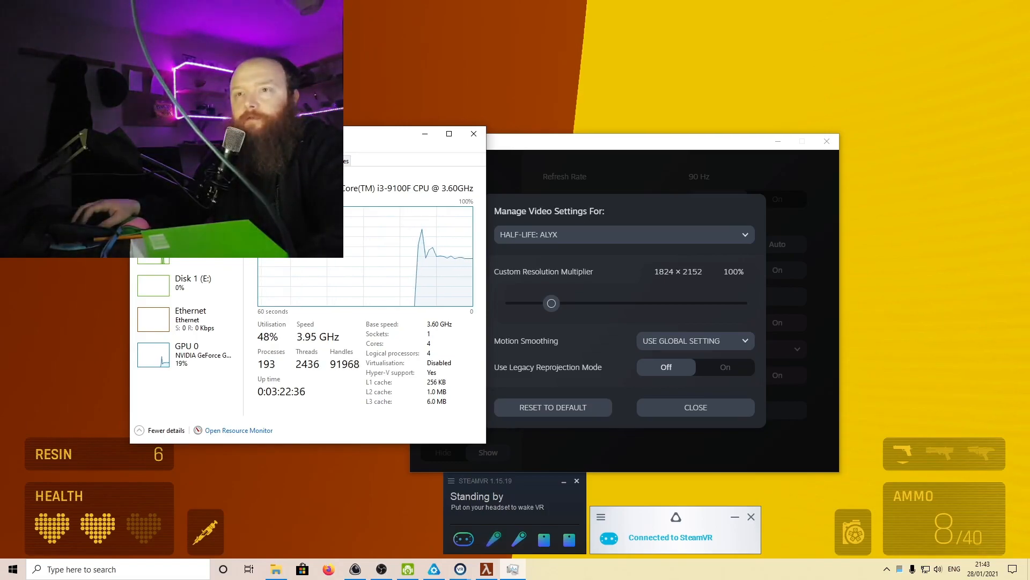
{"action": "mouse_move", "coordinate": [220, 281]}
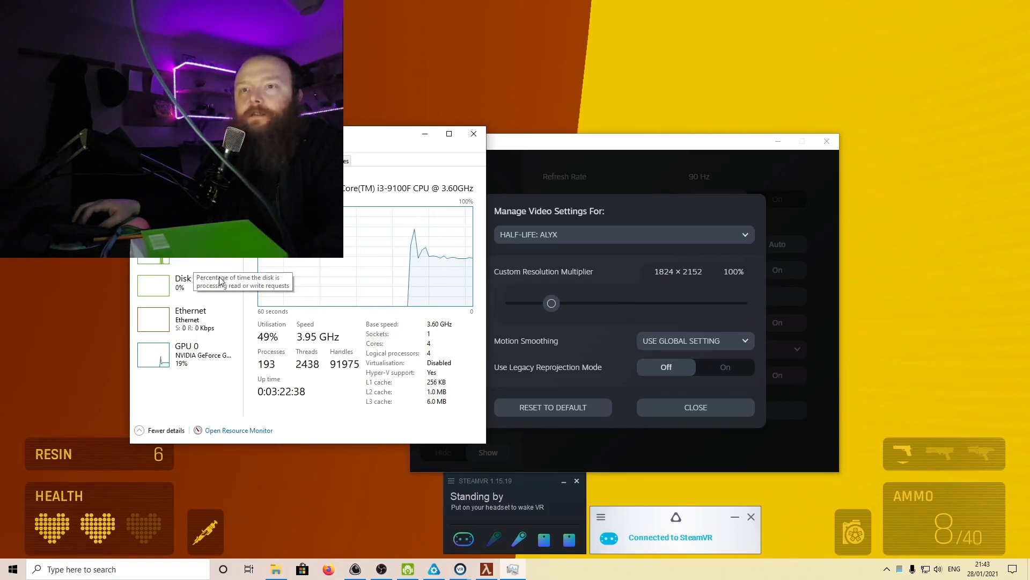
{"action": "mouse_move", "coordinate": [177, 338]}
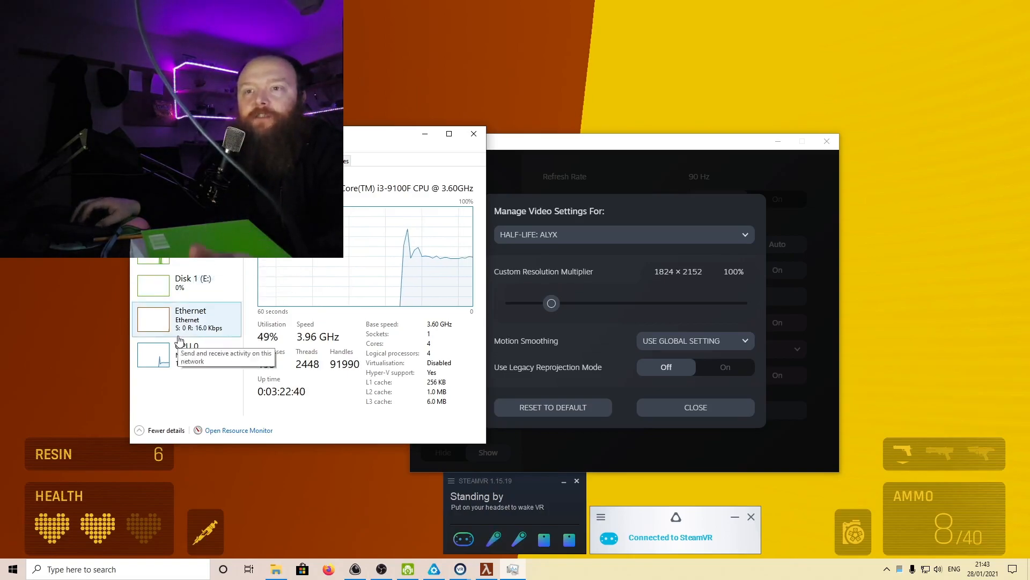
{"action": "mouse_move", "coordinate": [217, 368]}
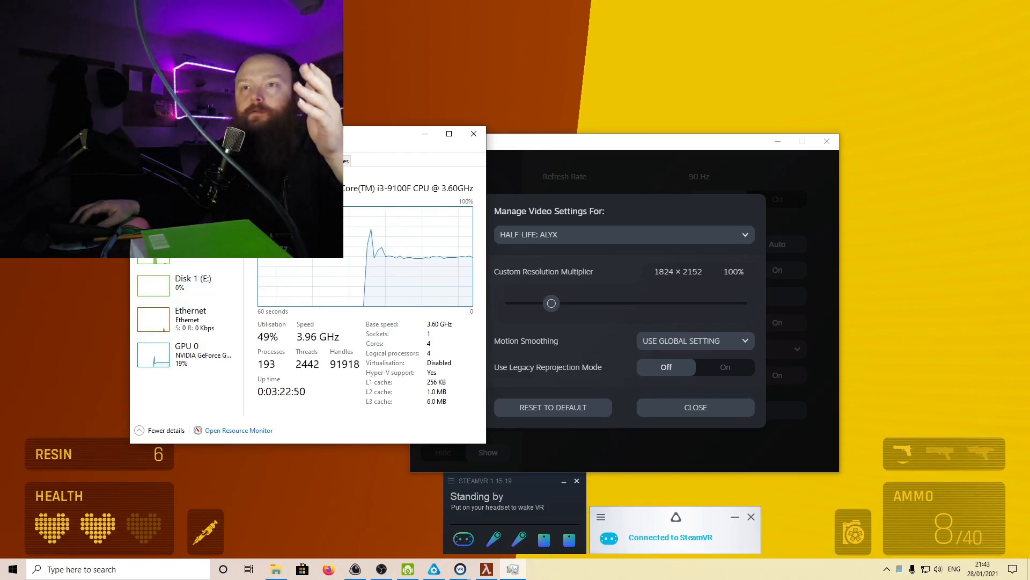
{"action": "mouse_move", "coordinate": [184, 361]}
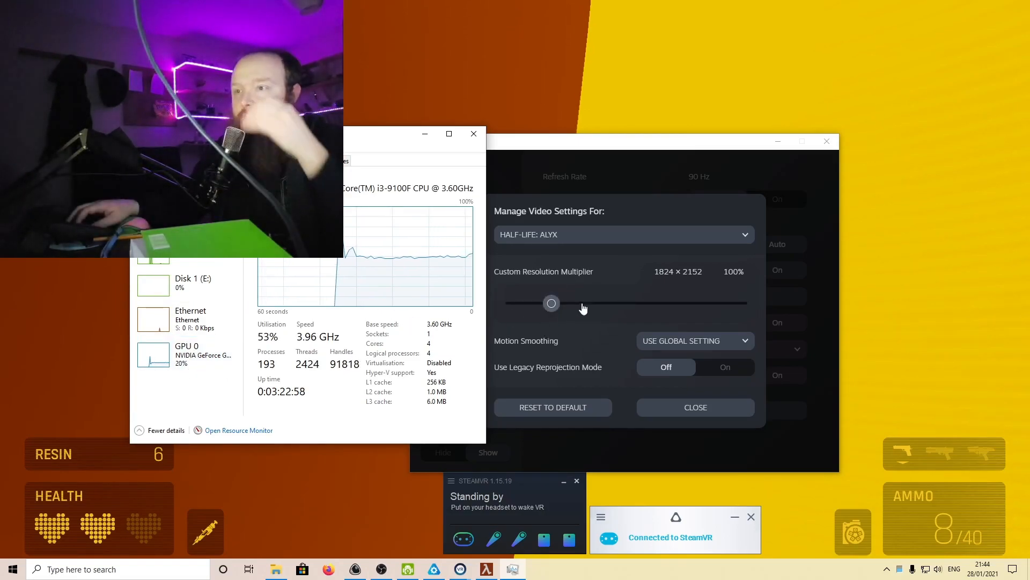
{"action": "mouse_move", "coordinate": [567, 200]}
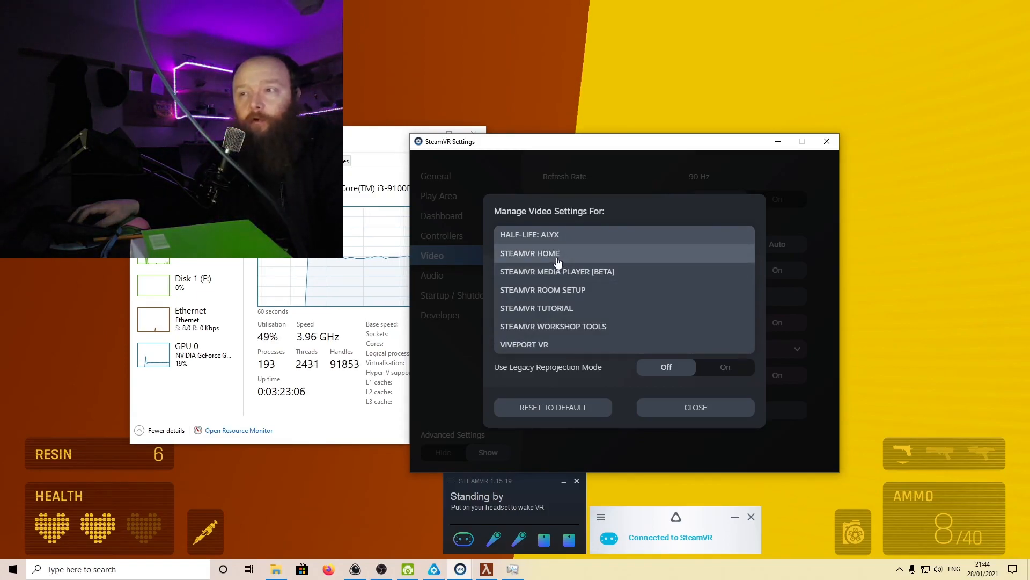
Step: Select SteamVR Home, showing its 78% resolution multiplier at 1612 × 1900
{"action": "left_click", "coordinate": [530, 253]}
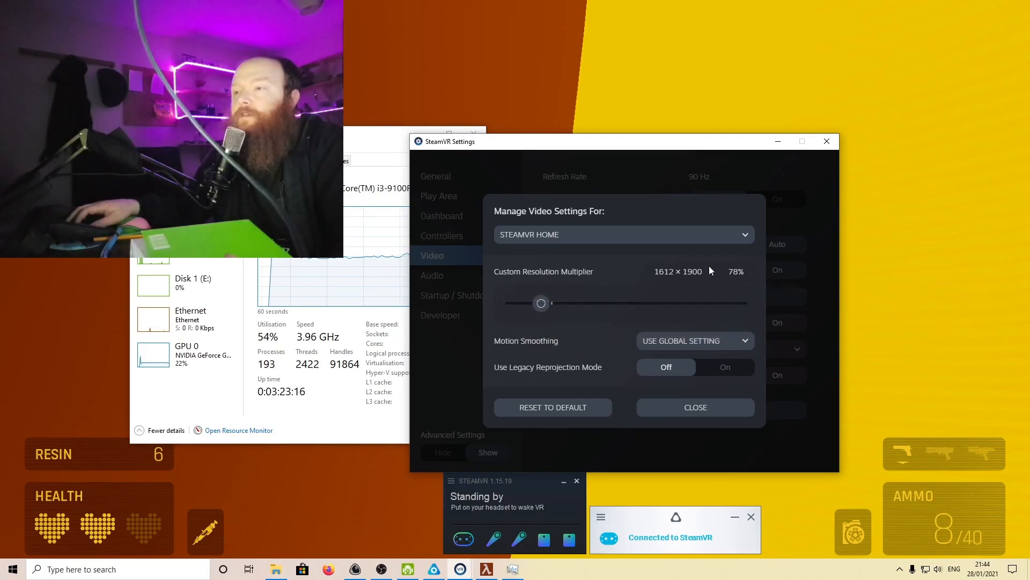
{"action": "mouse_move", "coordinate": [666, 285]}
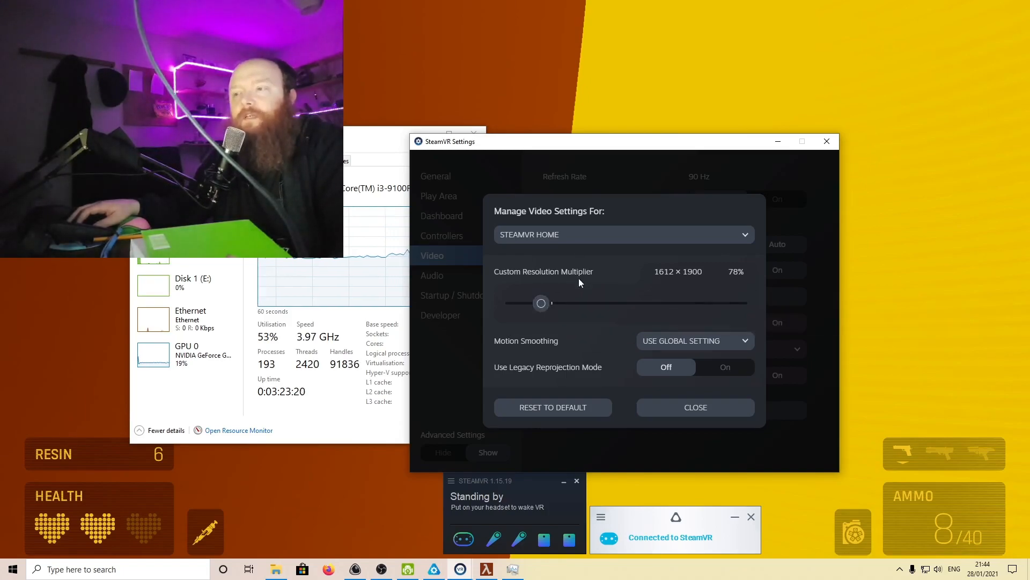
{"action": "mouse_move", "coordinate": [583, 320]}
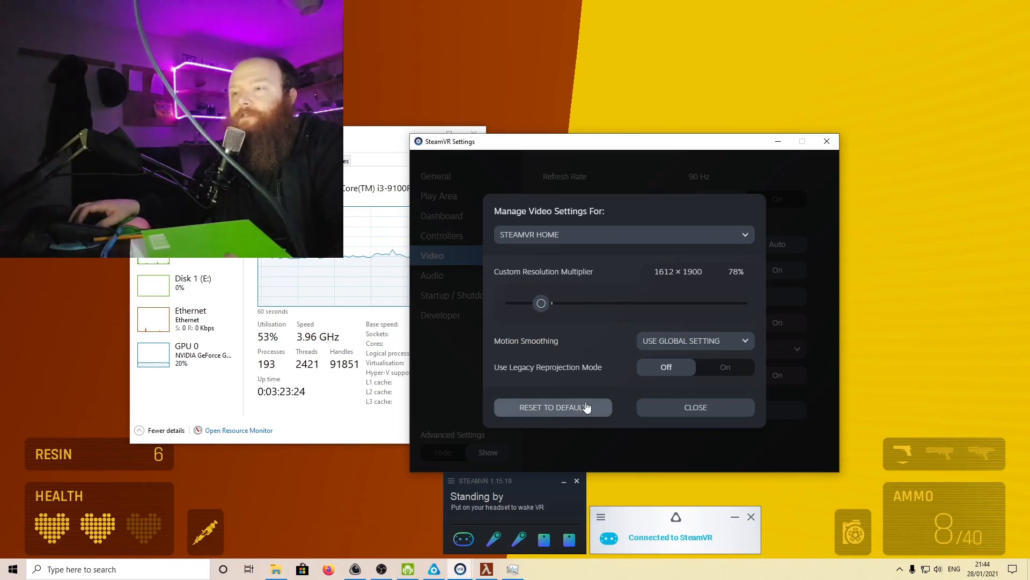
{"action": "mouse_move", "coordinate": [608, 235]}
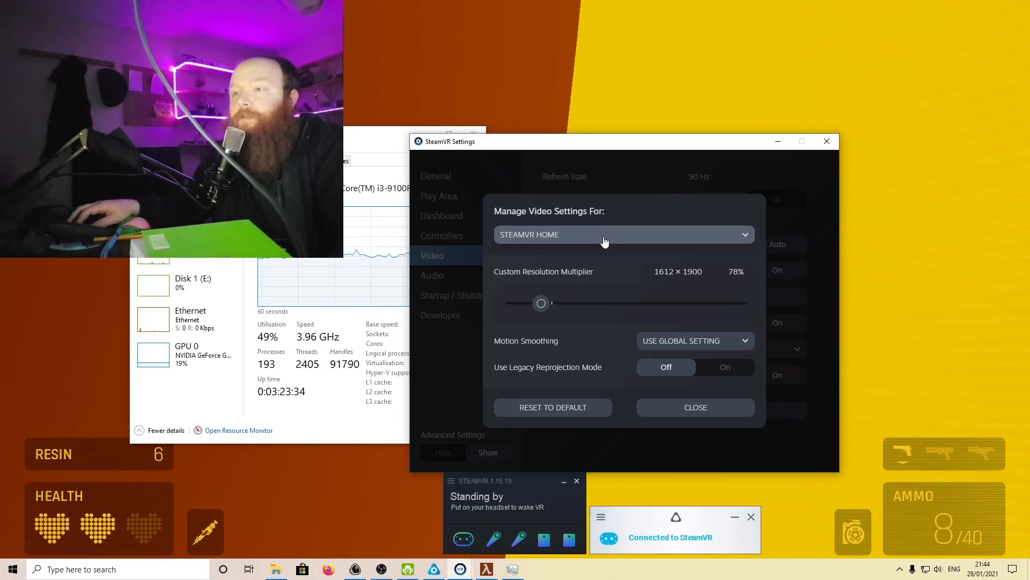
Step: Select SteamVR Room Setup, showing its 54% resolution multiplier at 1340 × 1584
{"action": "left_click", "coordinate": [623, 234]}
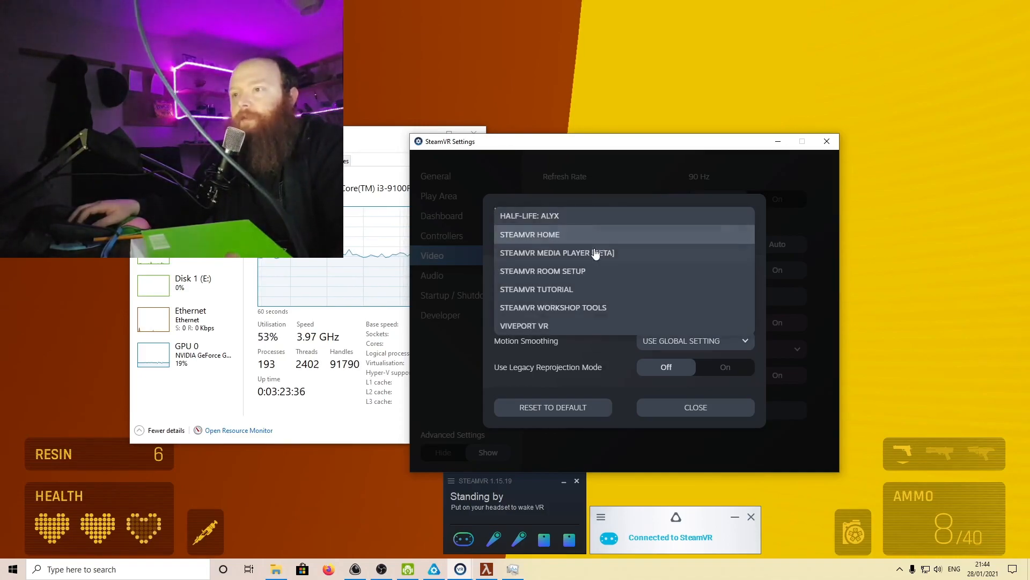
{"action": "mouse_move", "coordinate": [552, 276]}
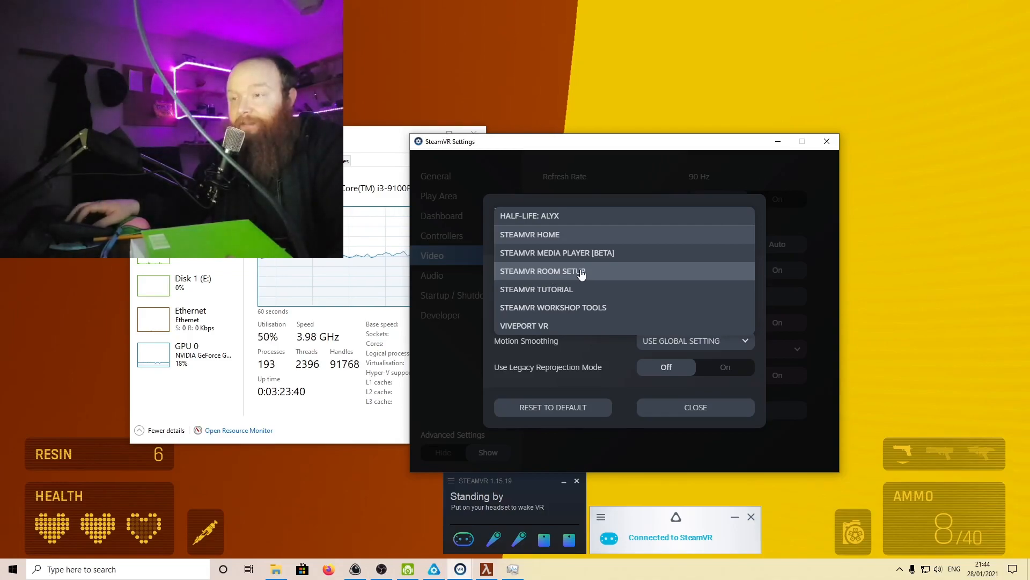
{"action": "left_click", "coordinate": [541, 270]}
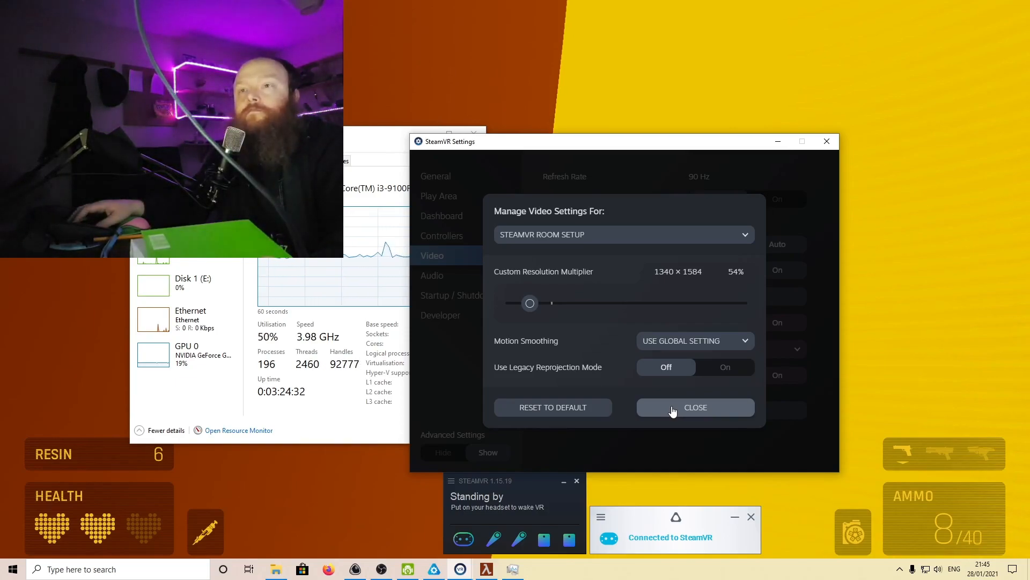
{"action": "mouse_move", "coordinate": [674, 382]}
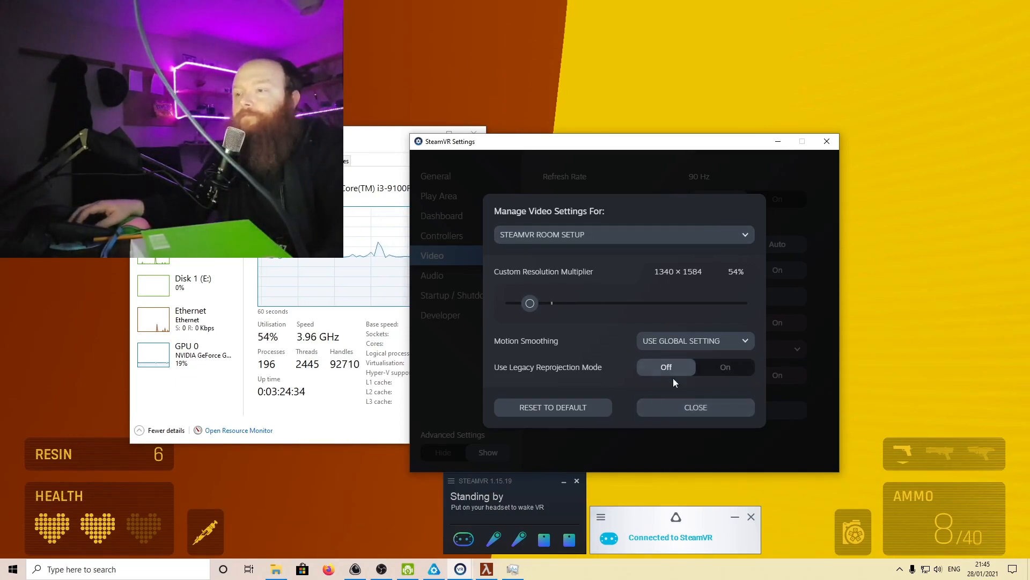
Step: Close the Manage Video Settings dialog, returning to the Video page with render resolution on Auto
{"action": "left_click", "coordinate": [694, 406]}
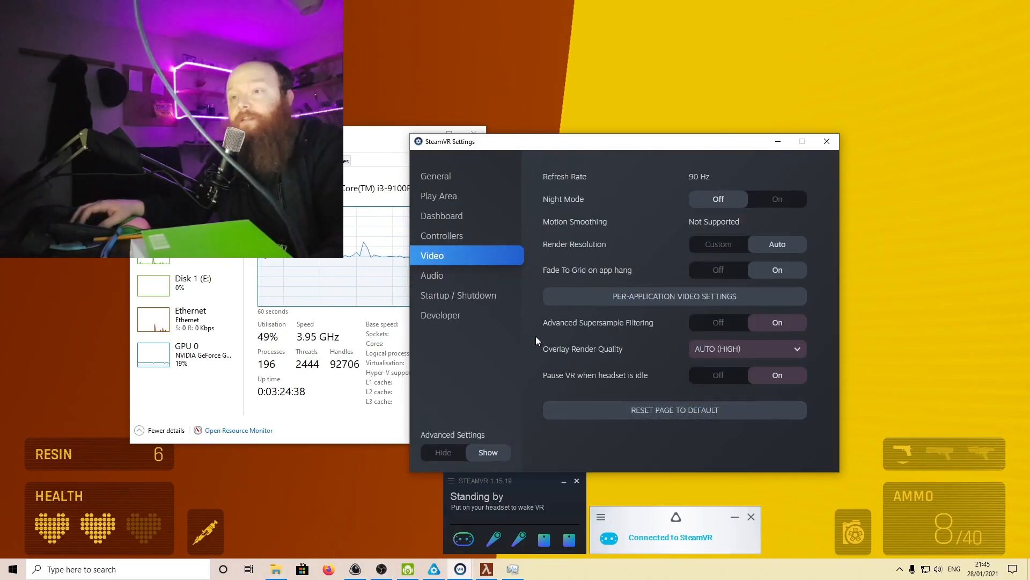
{"action": "mouse_move", "coordinate": [679, 373]}
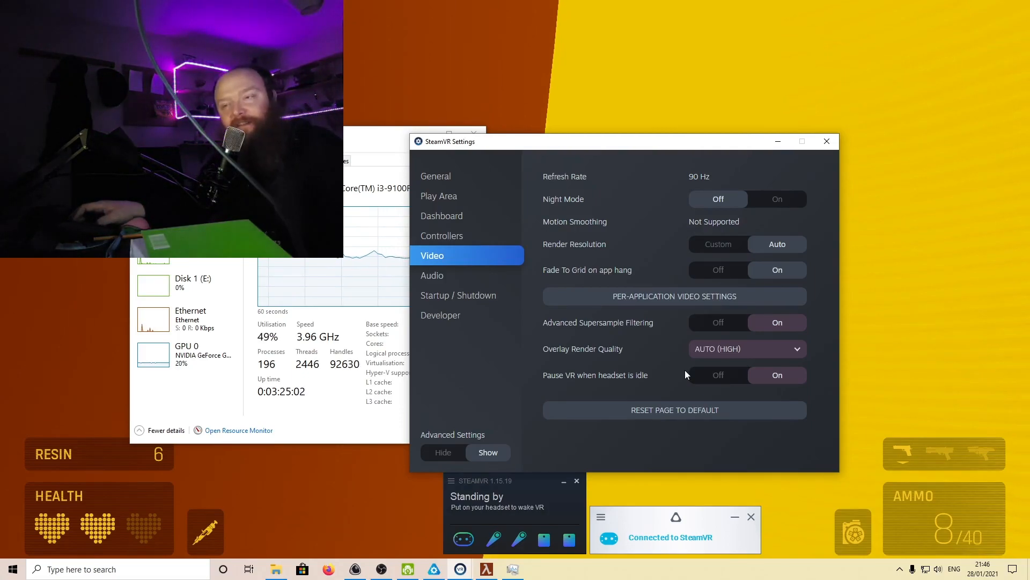
{"action": "mouse_move", "coordinate": [671, 367]}
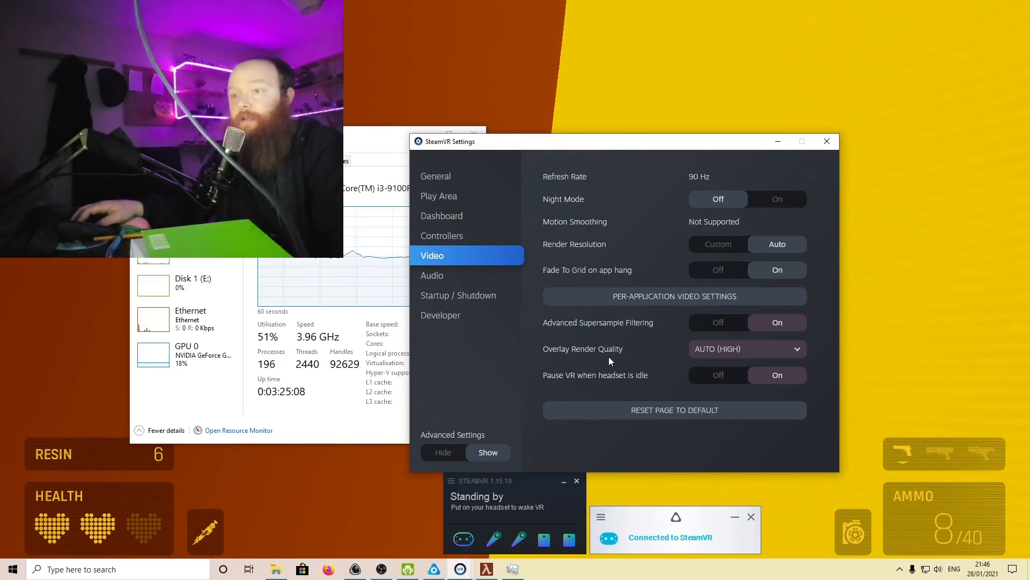
{"action": "mouse_move", "coordinate": [599, 358]}
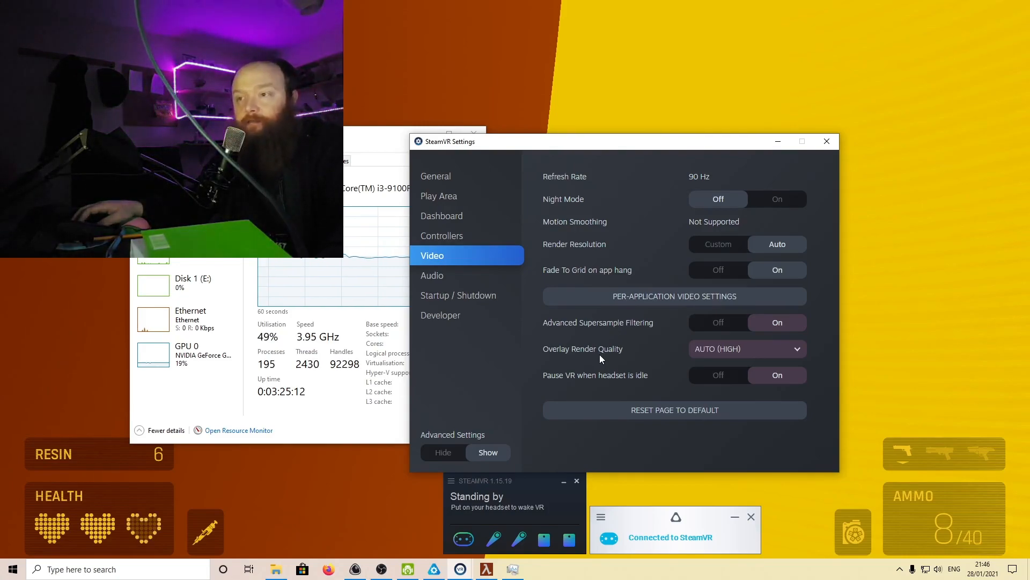
{"action": "mouse_move", "coordinate": [578, 367]}
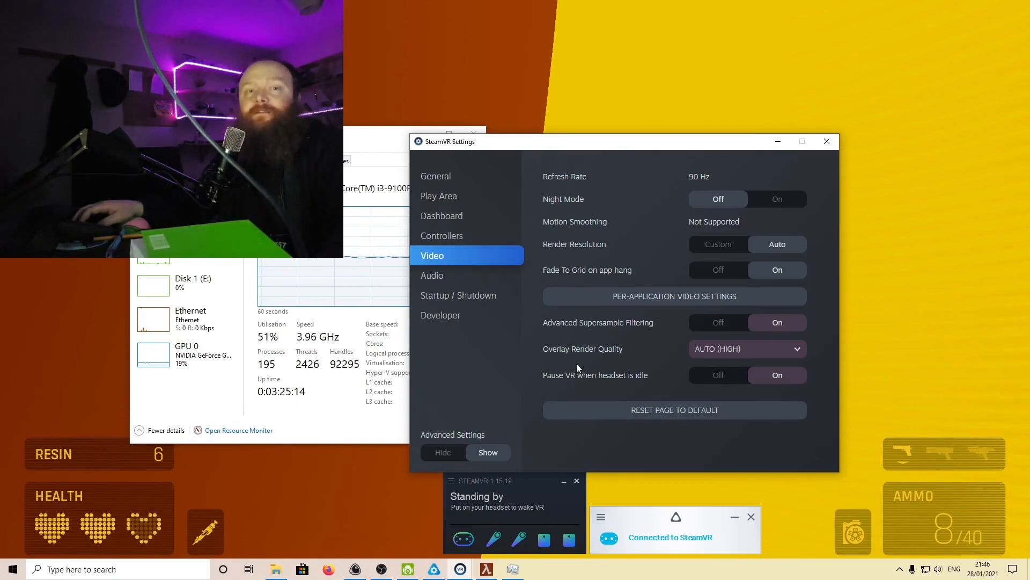
{"action": "mouse_move", "coordinate": [569, 368]}
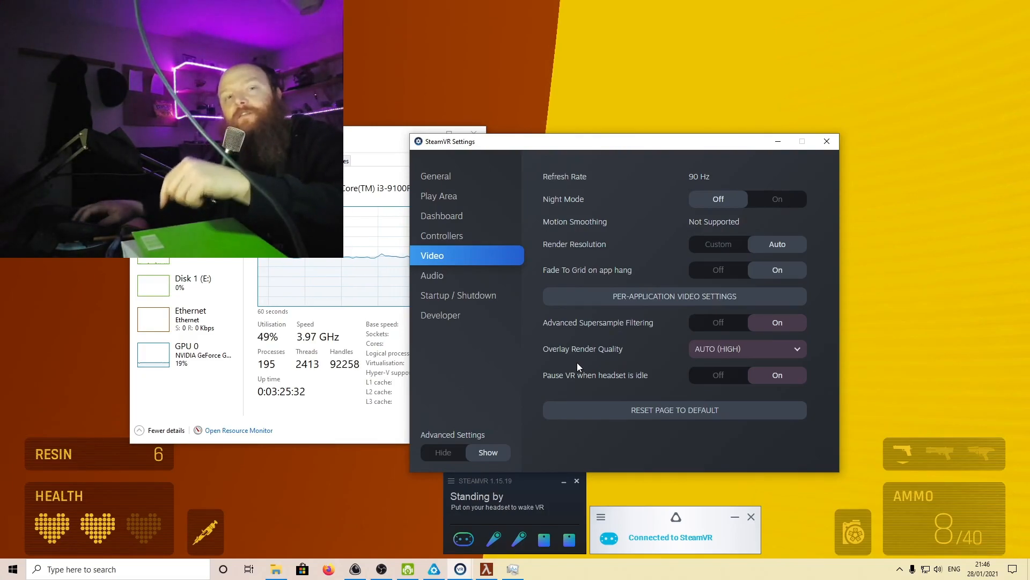
{"action": "mouse_move", "coordinate": [572, 370]}
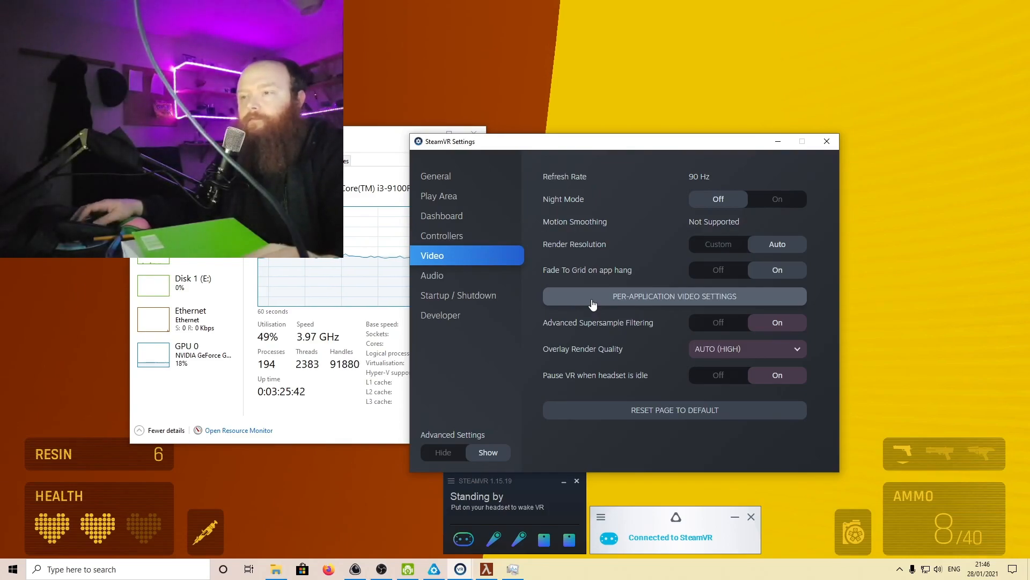
{"action": "mouse_move", "coordinate": [516, 282]}
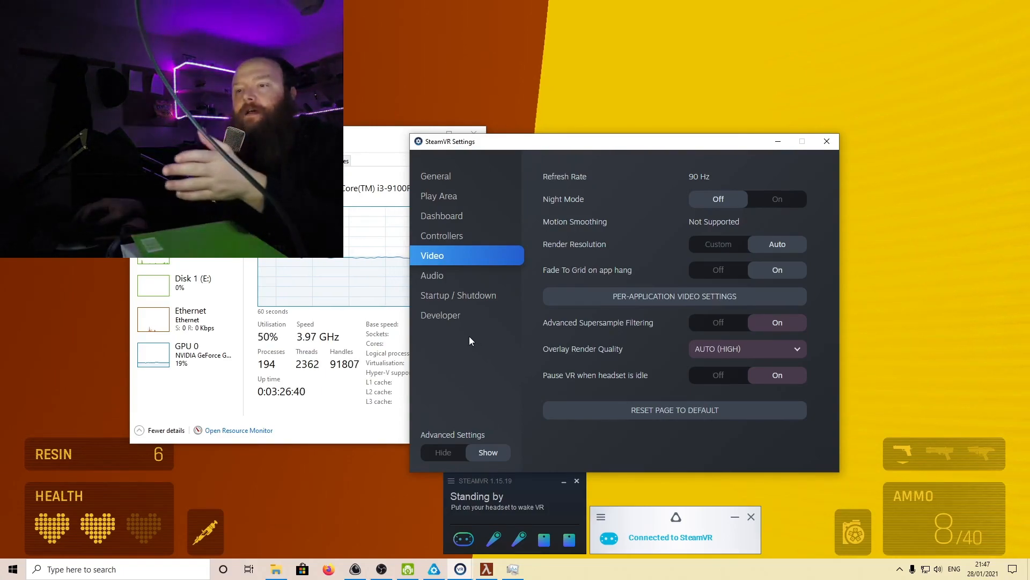
{"action": "mouse_move", "coordinate": [537, 309]}
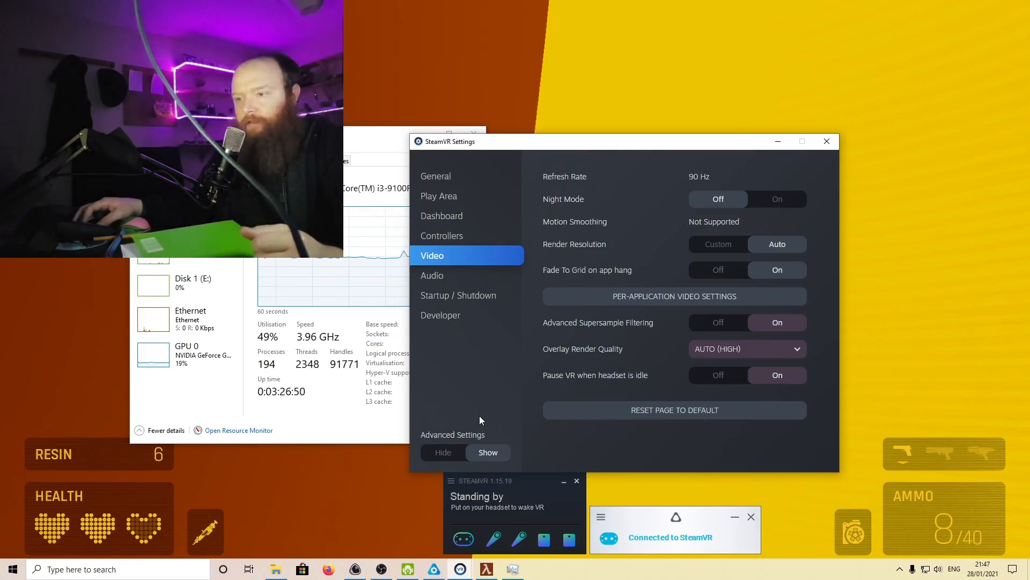
{"action": "mouse_move", "coordinate": [534, 469]}
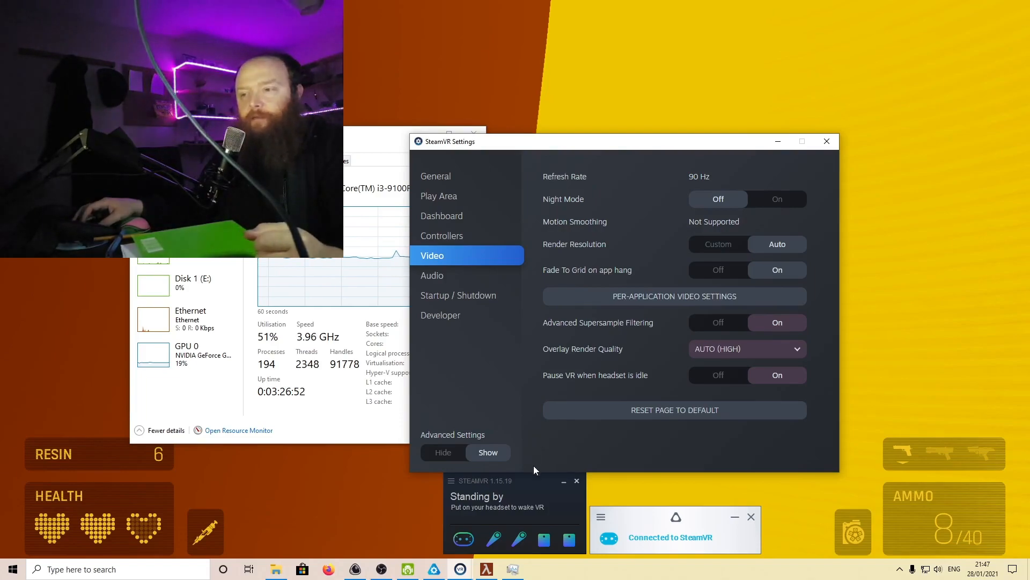
{"action": "mouse_move", "coordinate": [519, 487]}
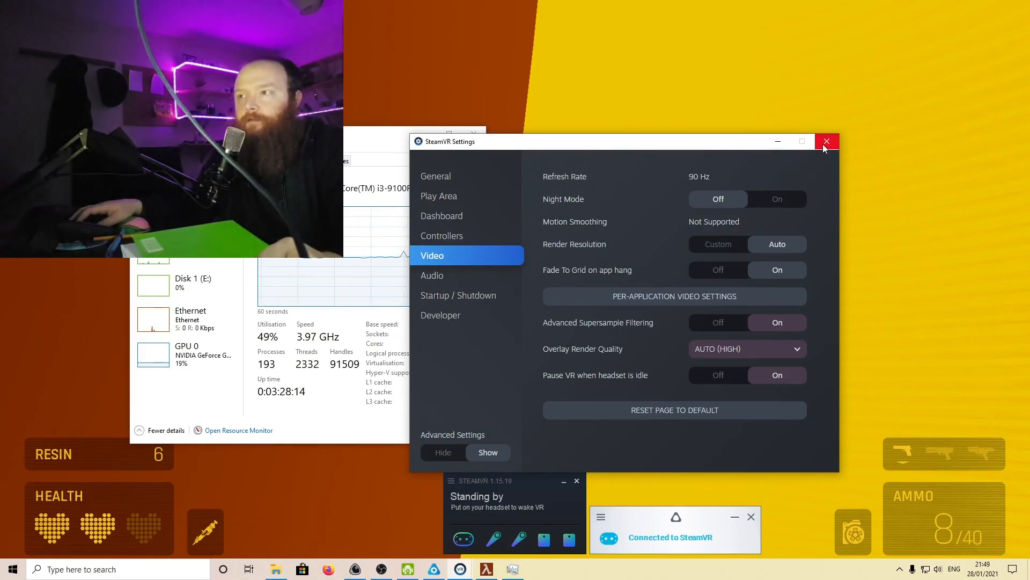
{"action": "mouse_move", "coordinate": [837, 157]}
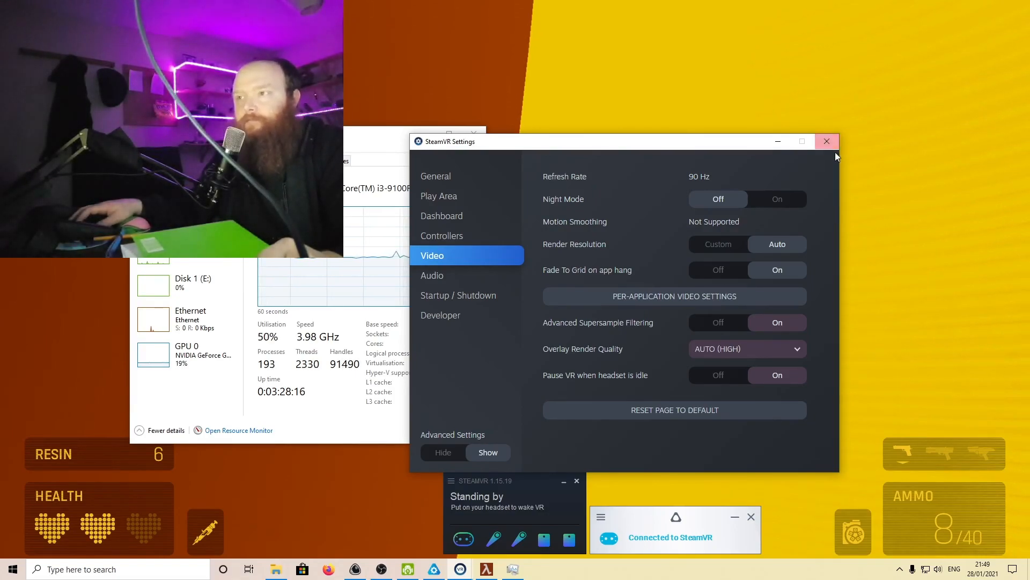
{"action": "mouse_move", "coordinate": [844, 258]}
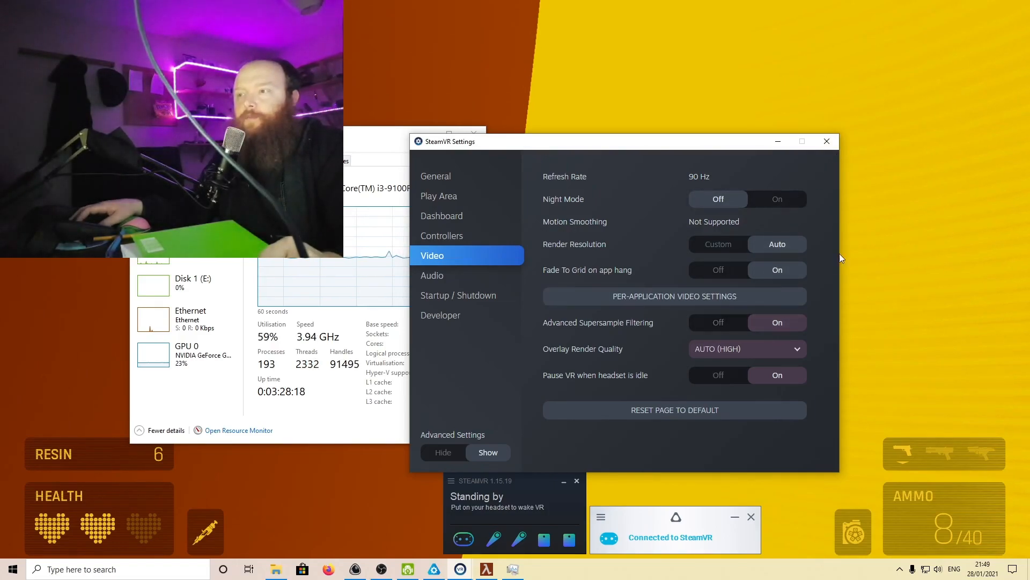
{"action": "mouse_move", "coordinate": [835, 220]}
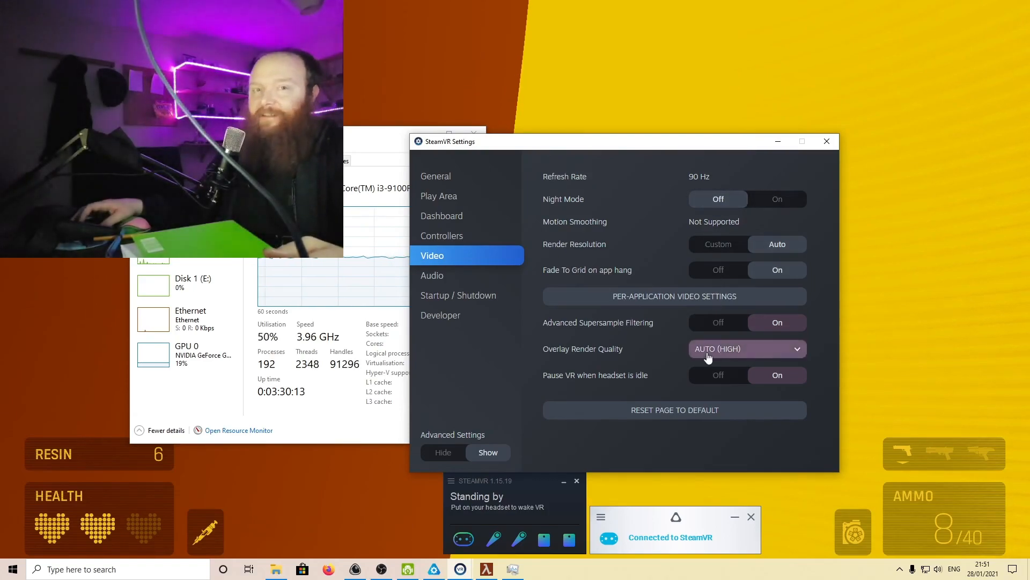
{"action": "mouse_move", "coordinate": [742, 361]}
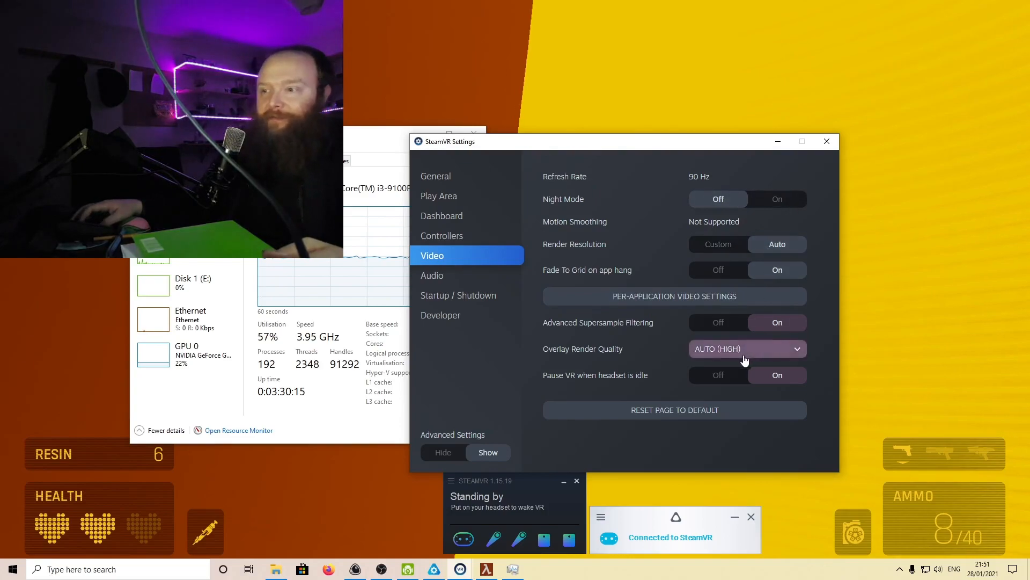